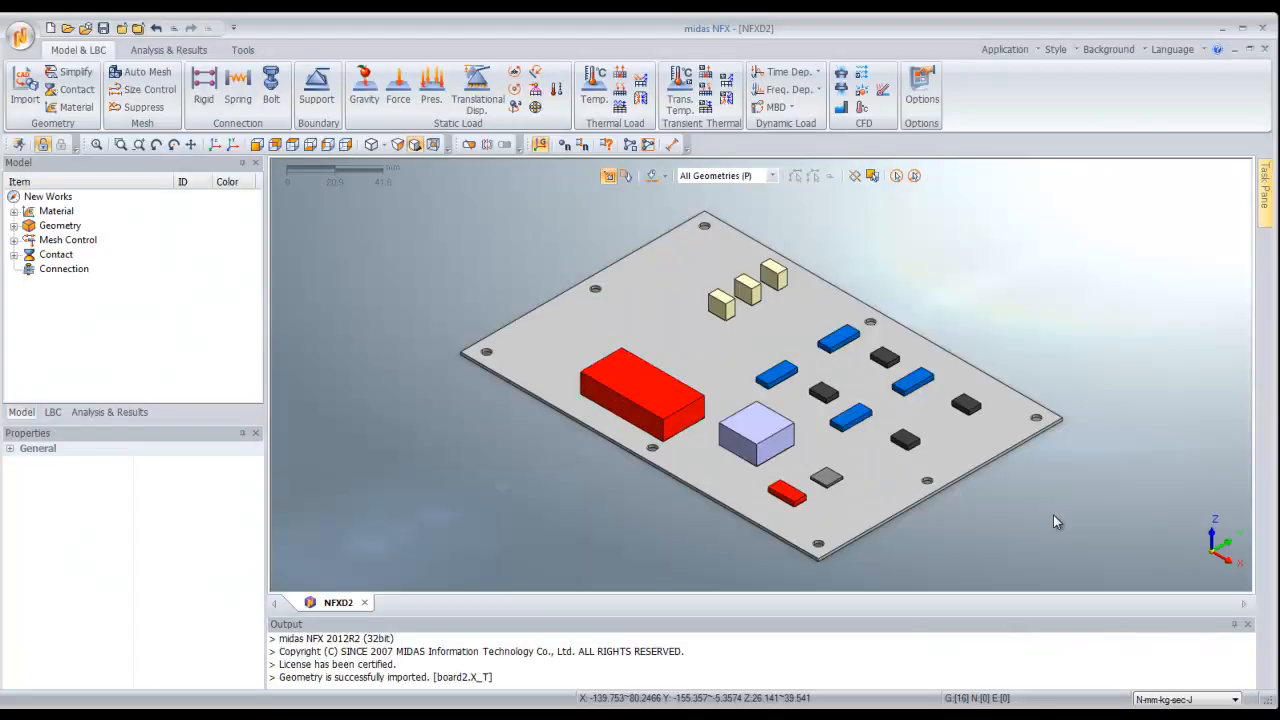
Add AISI 1020 from the Steel library to the model's materials.
{"action": "left_click", "coordinate": [757, 434]}
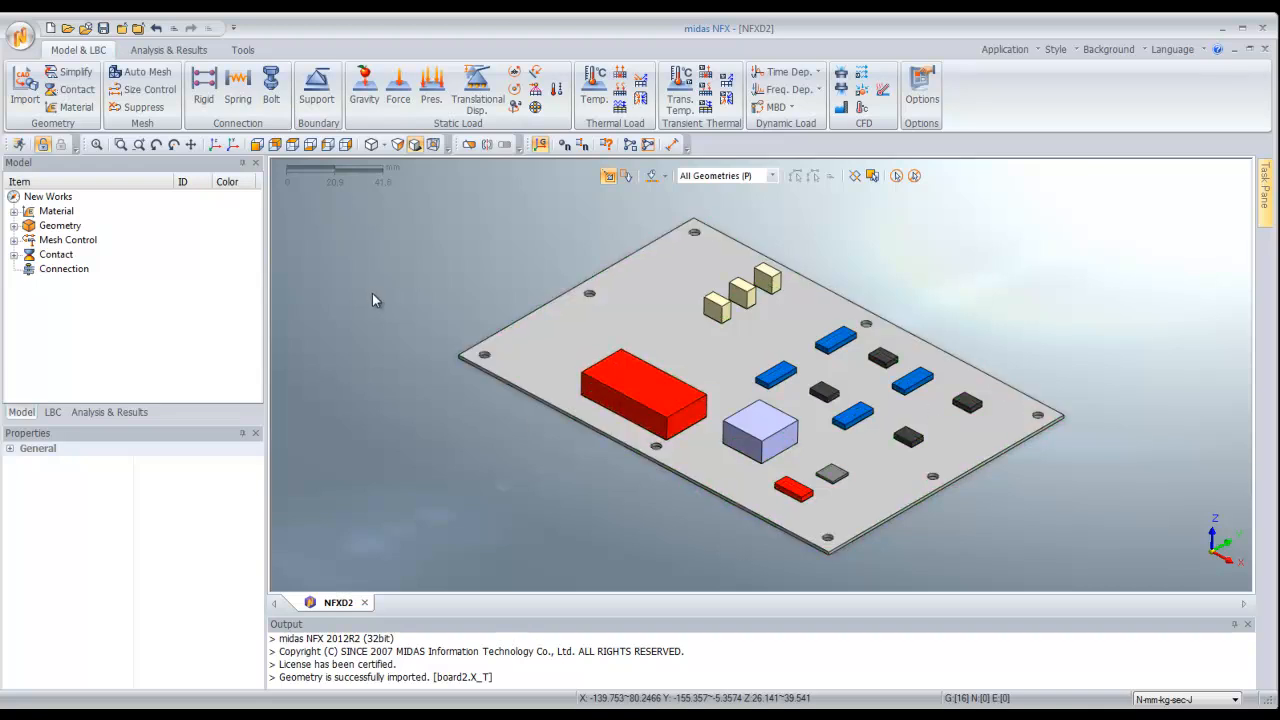
{"action": "mouse_move", "coordinate": [362, 281]}
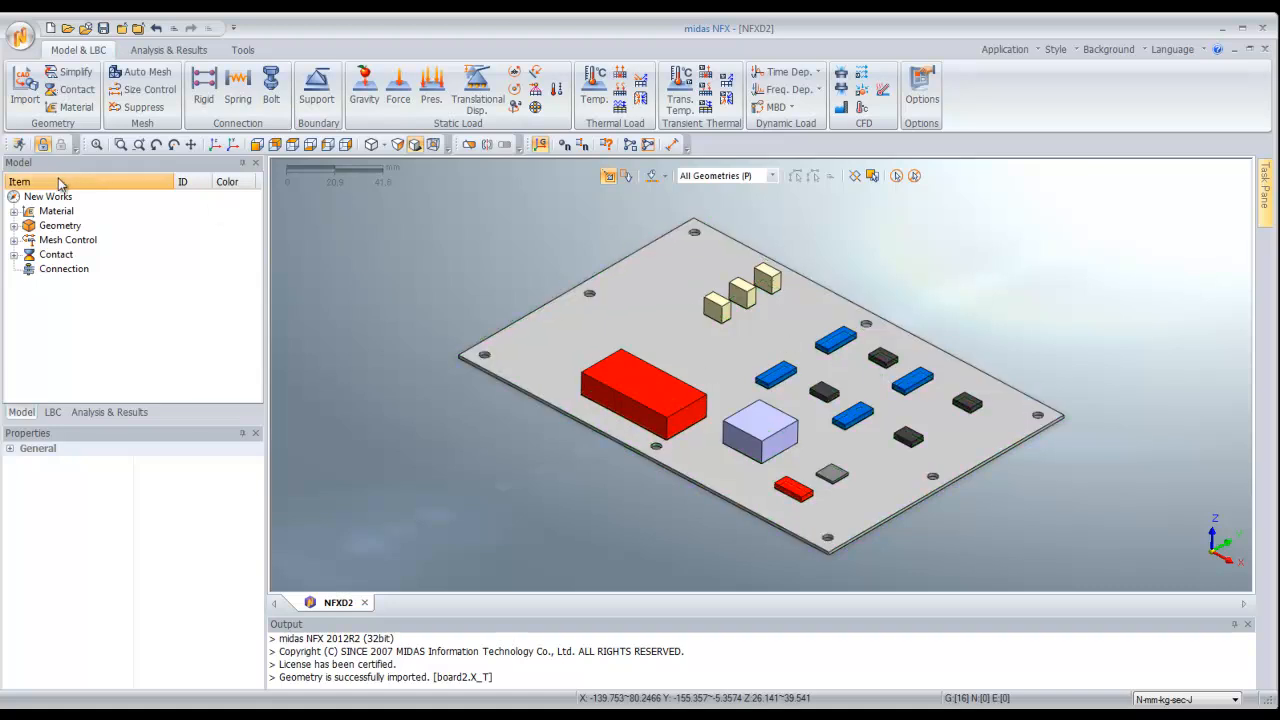
{"action": "left_click", "coordinate": [29, 211]}
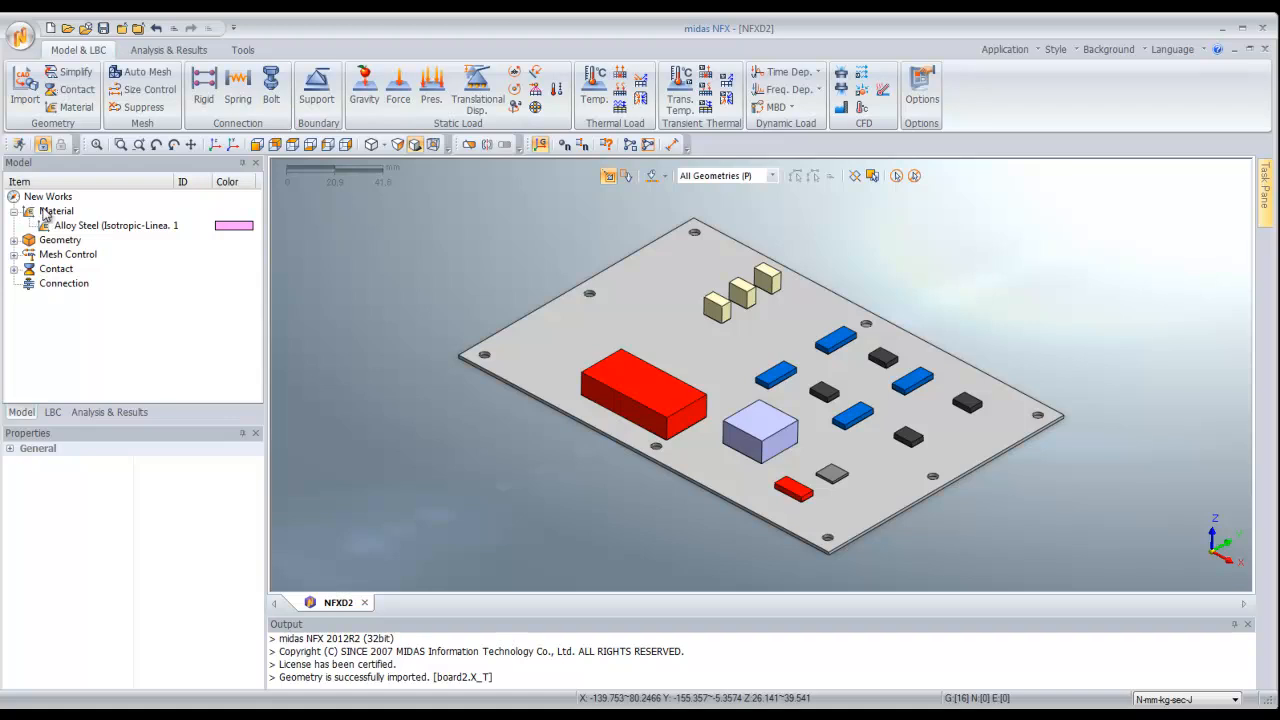
{"action": "right_click", "coordinate": [56, 211]}
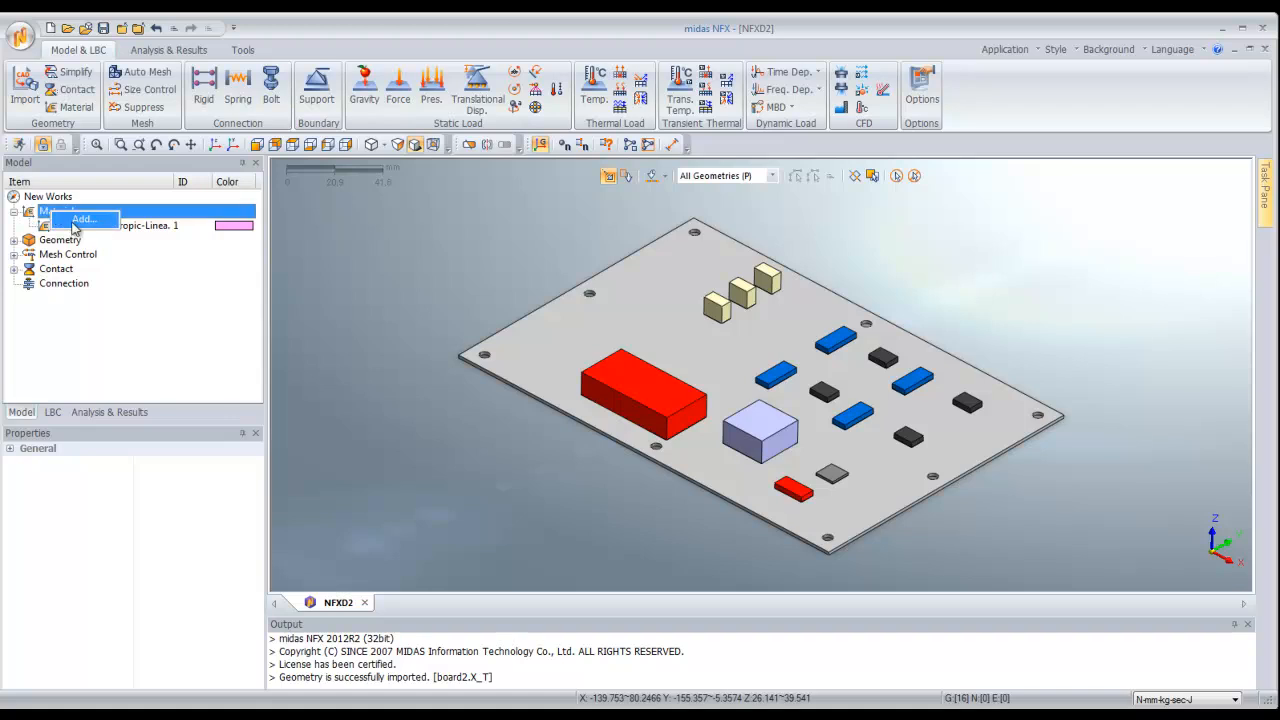
{"action": "left_click", "coordinate": [83, 219]}
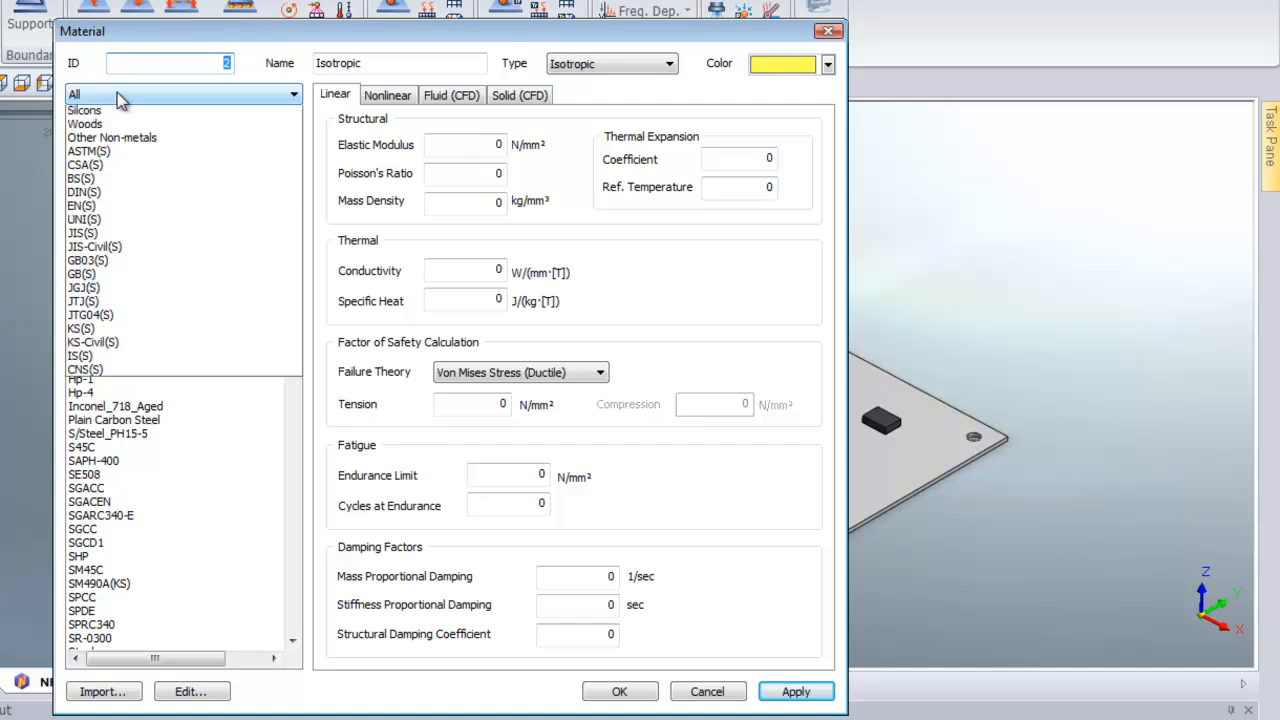
{"action": "left_click", "coordinate": [100, 133]}
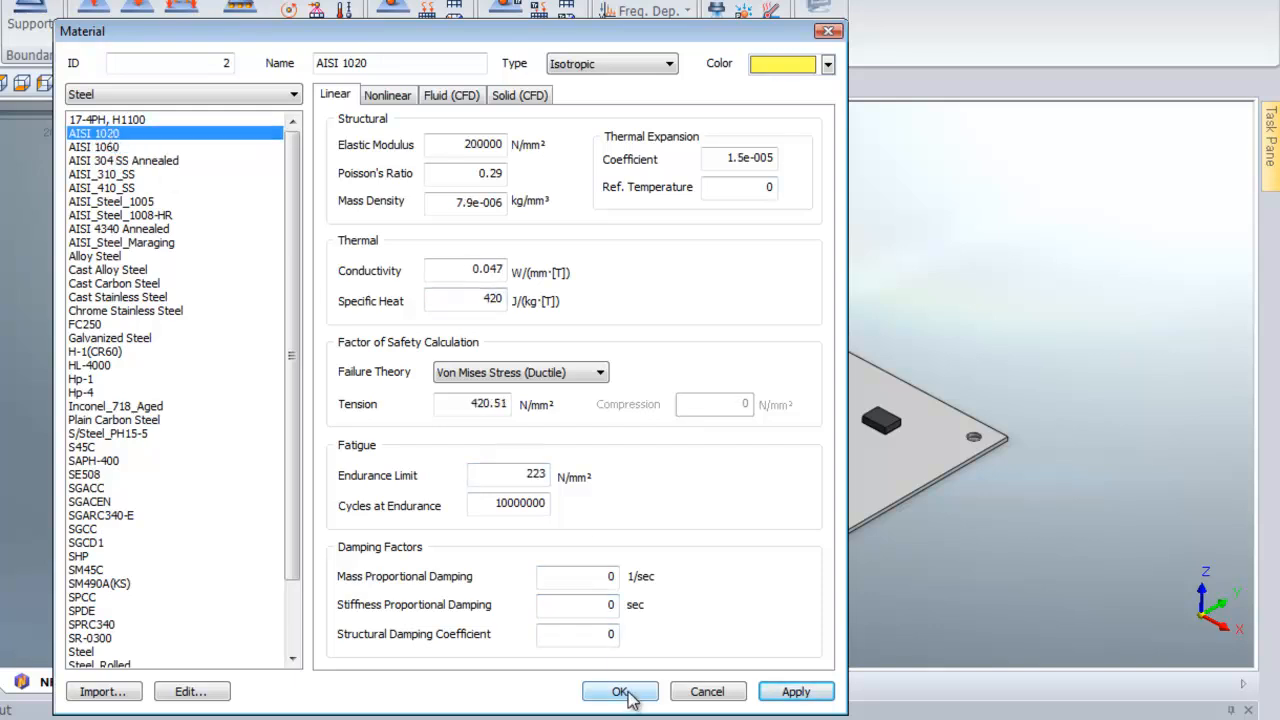
{"action": "left_click", "coordinate": [620, 691]}
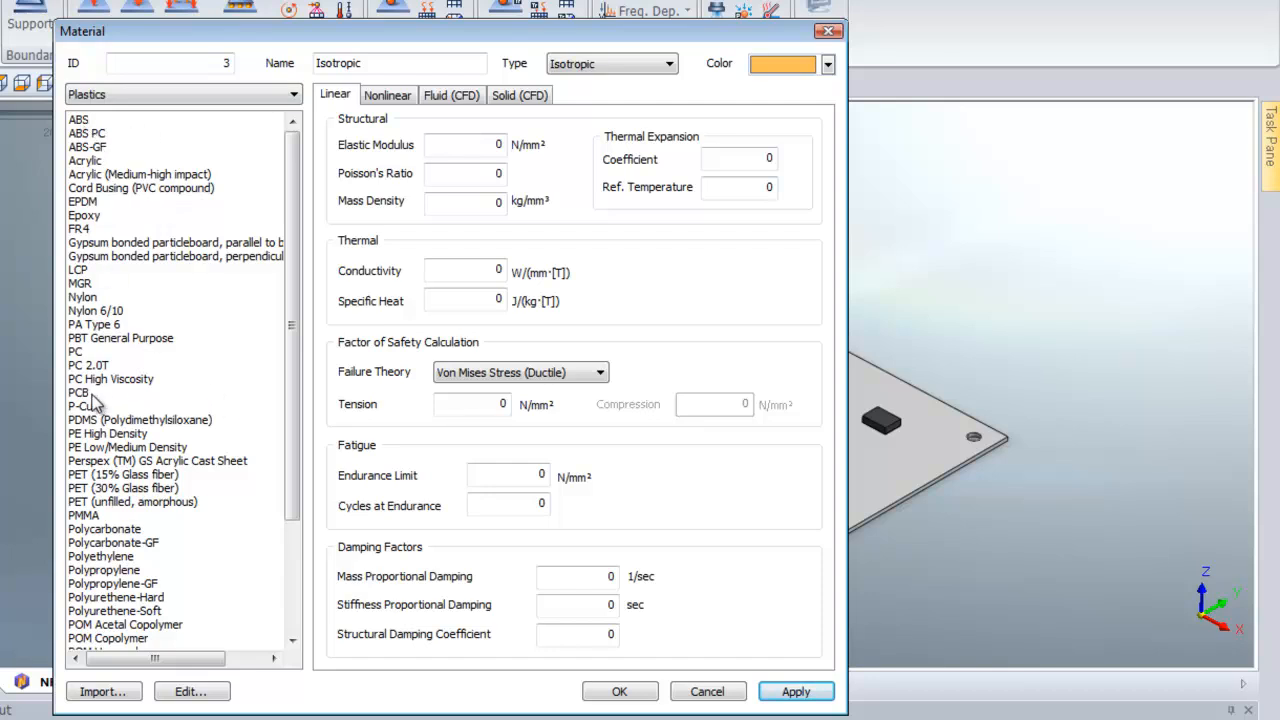
Add PCB from the Plastics library as a second model material.
{"action": "left_click", "coordinate": [75, 392]}
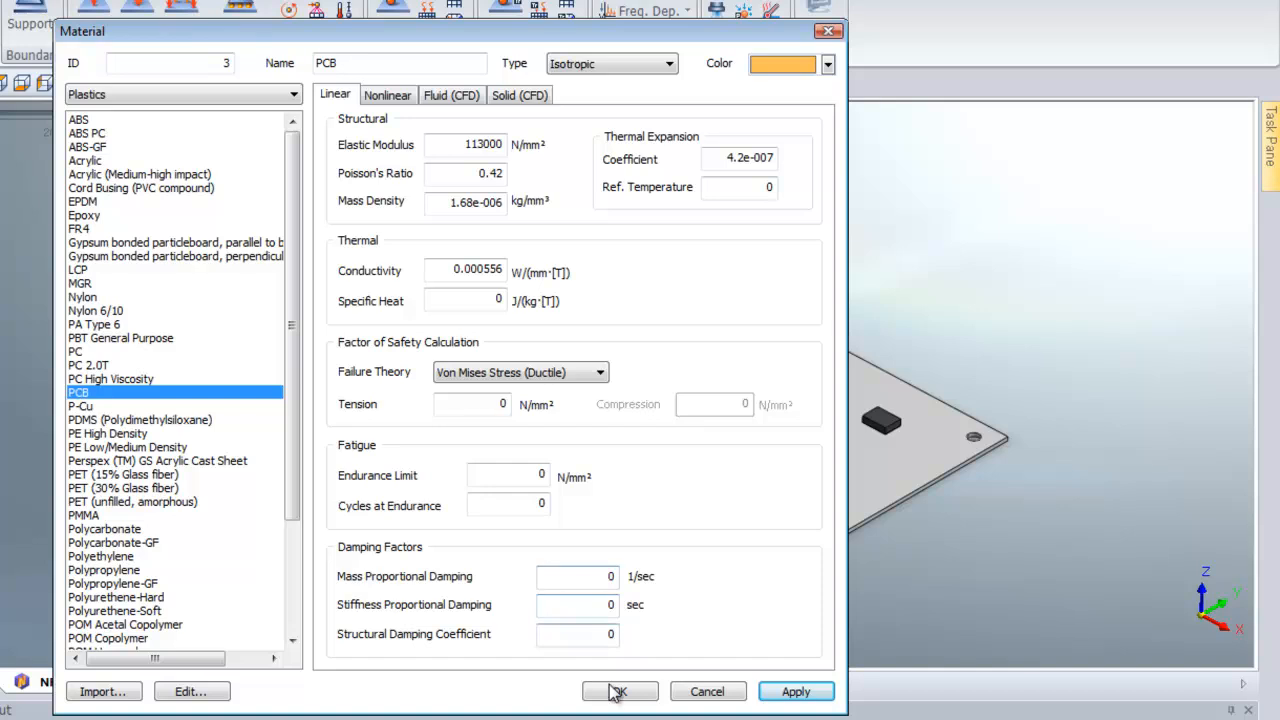
{"action": "left_click", "coordinate": [619, 691]}
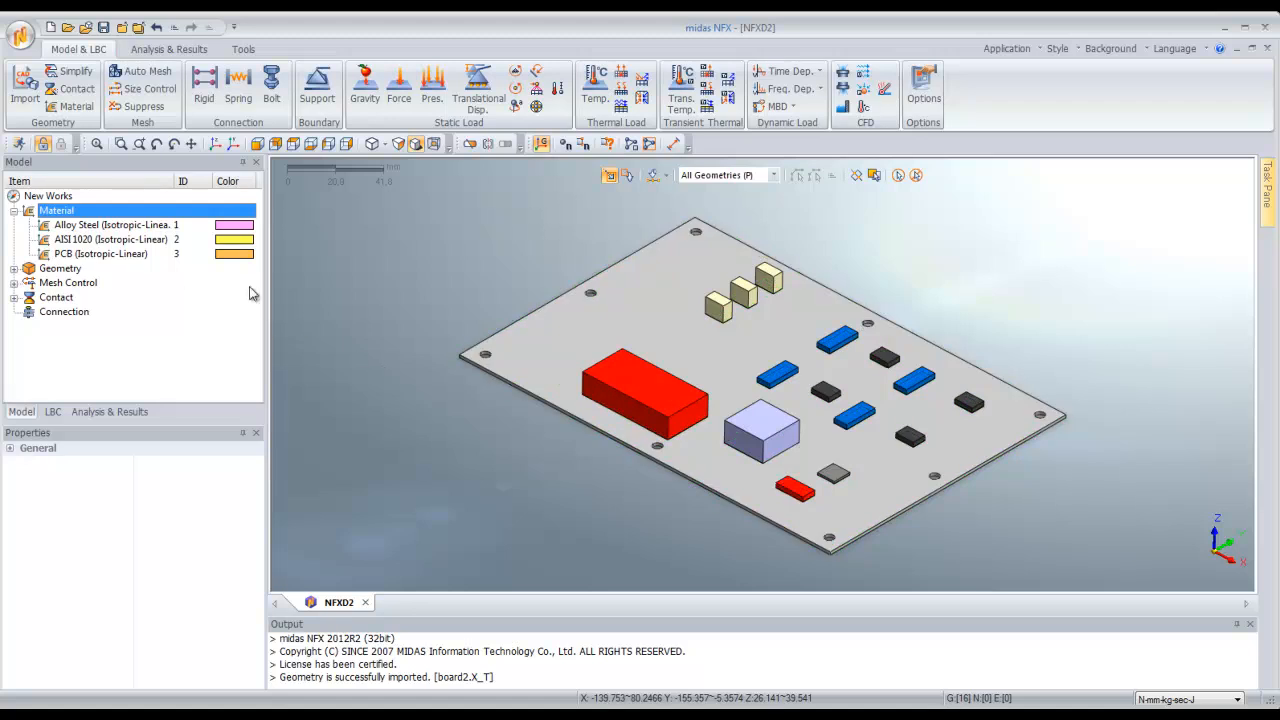
Assign PCB material to the board part.
{"action": "left_click", "coordinate": [665, 390]}
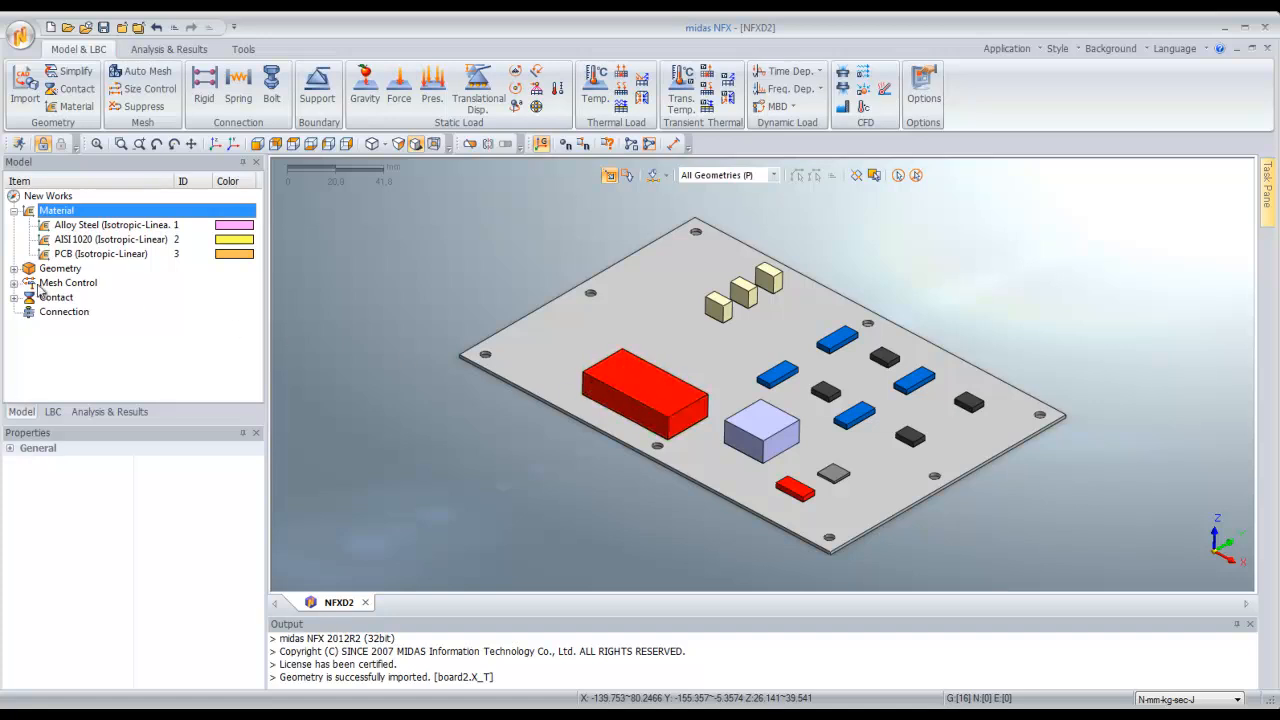
{"action": "left_click", "coordinate": [13, 268]}
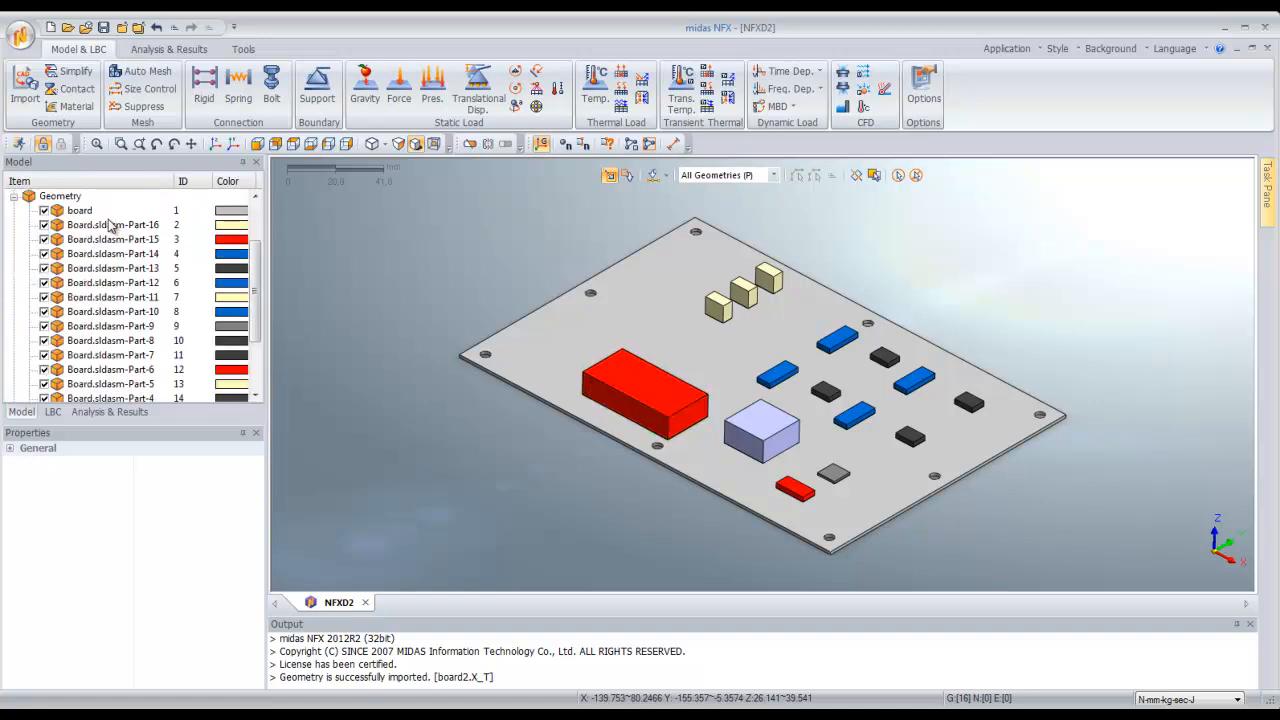
{"action": "left_click", "coordinate": [78, 210]}
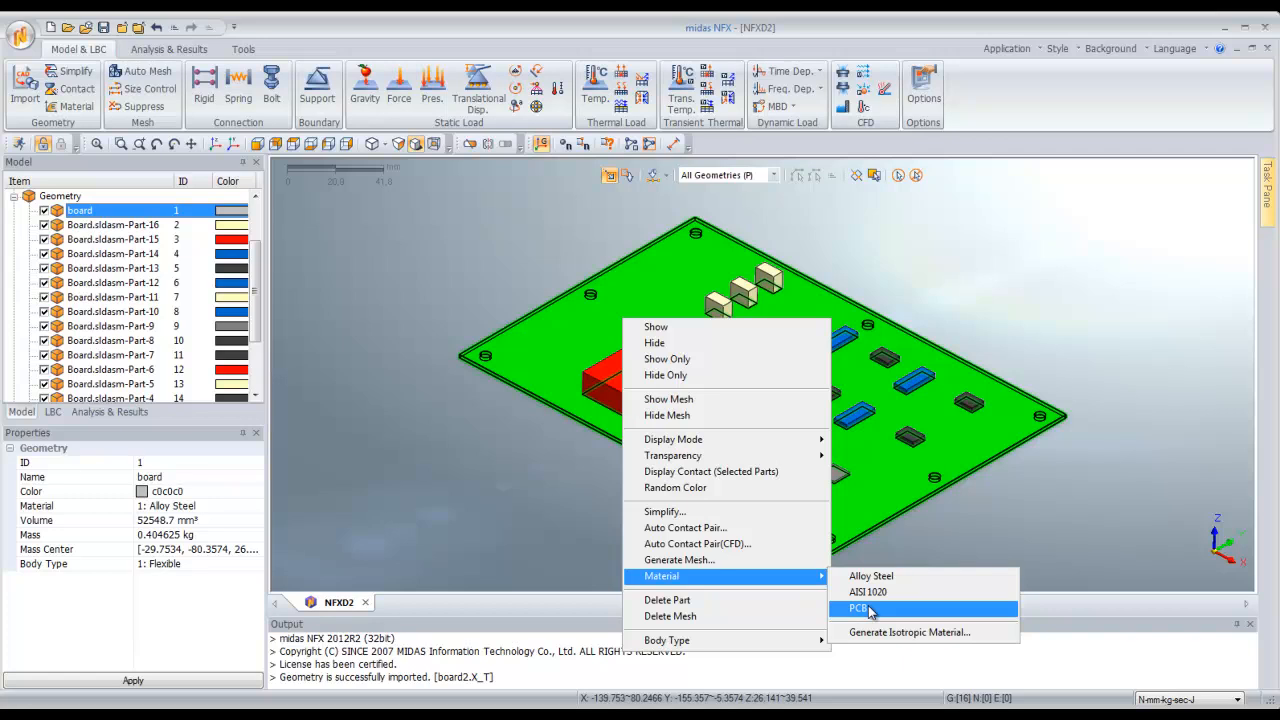
{"action": "left_click", "coordinate": [858, 609]}
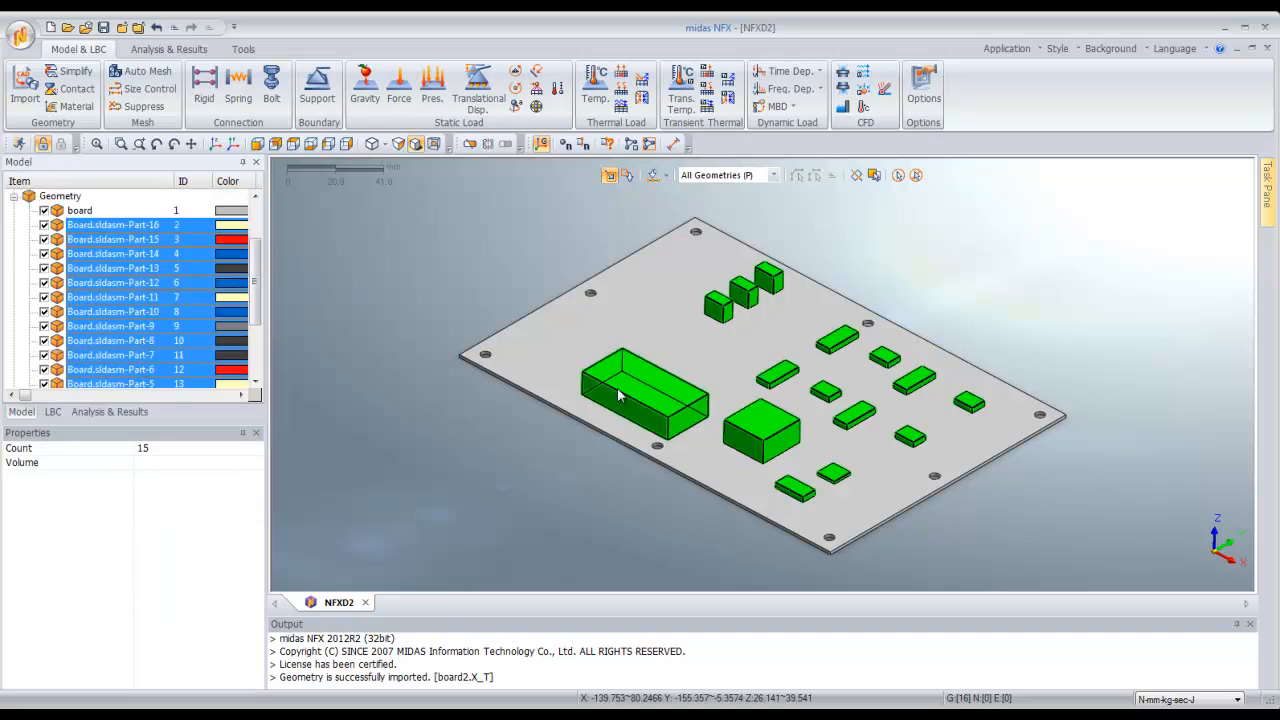
Assign AISI 1020 to the fifteen selected component parts.
{"action": "right_click", "coordinate": [618, 395]}
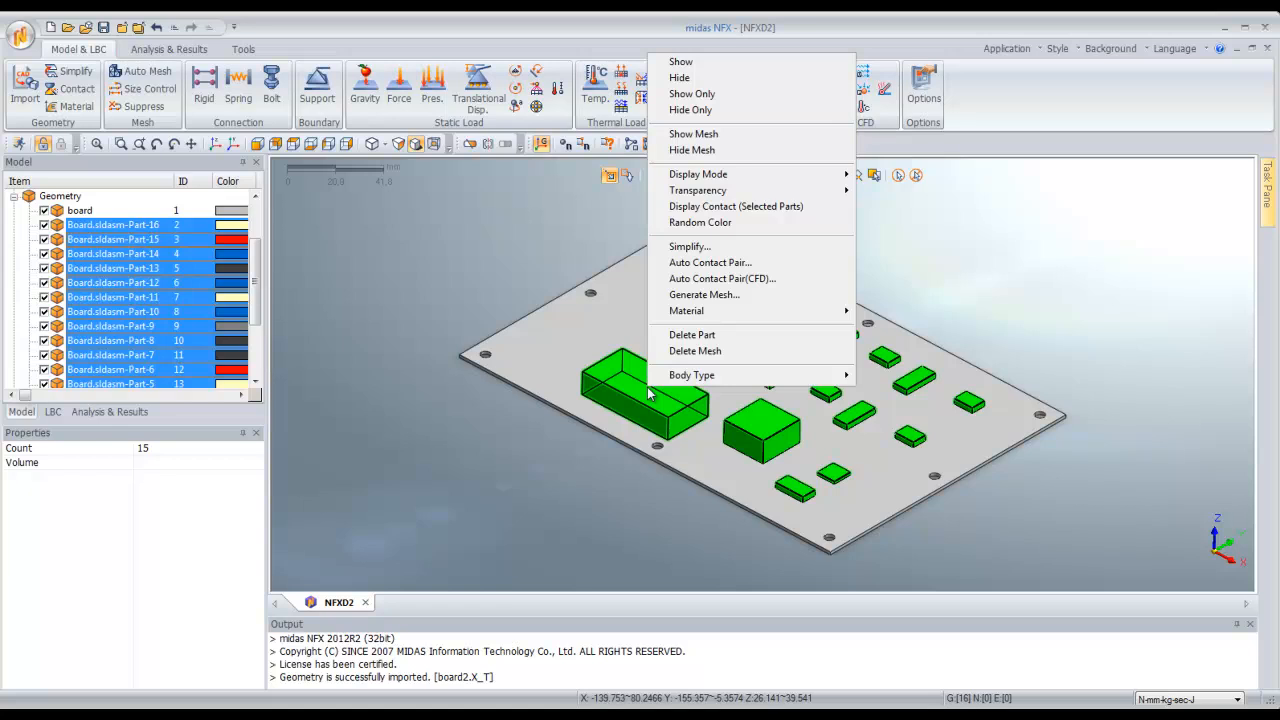
{"action": "mouse_move", "coordinate": [686, 310]}
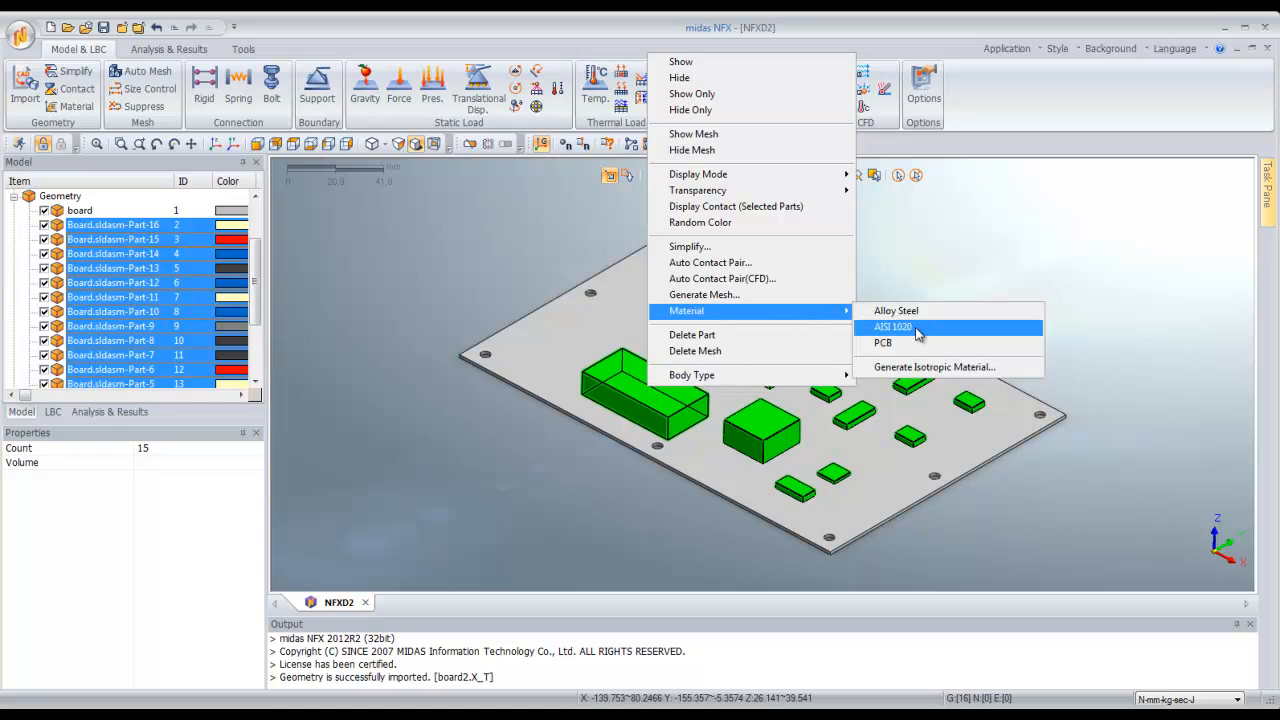
{"action": "left_click", "coordinate": [898, 327]}
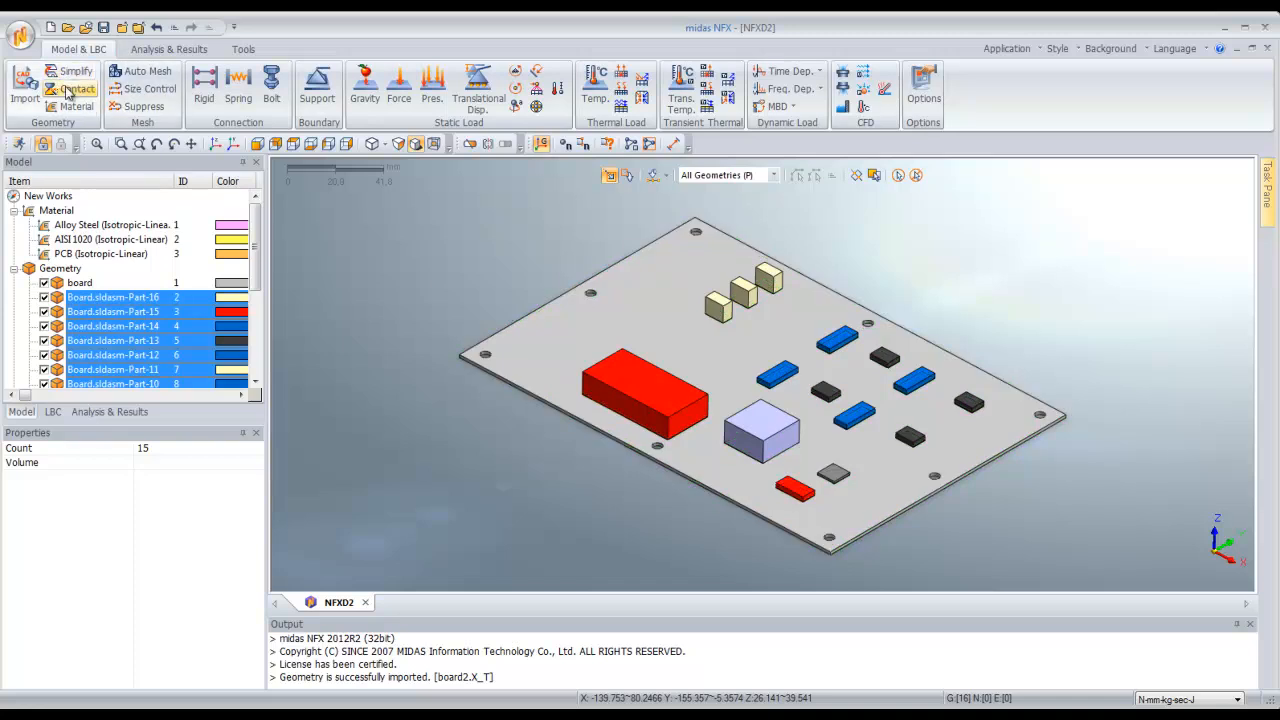
Create welded surface-to-surface contacts among all 16 parts.
{"action": "left_click", "coordinate": [68, 91]}
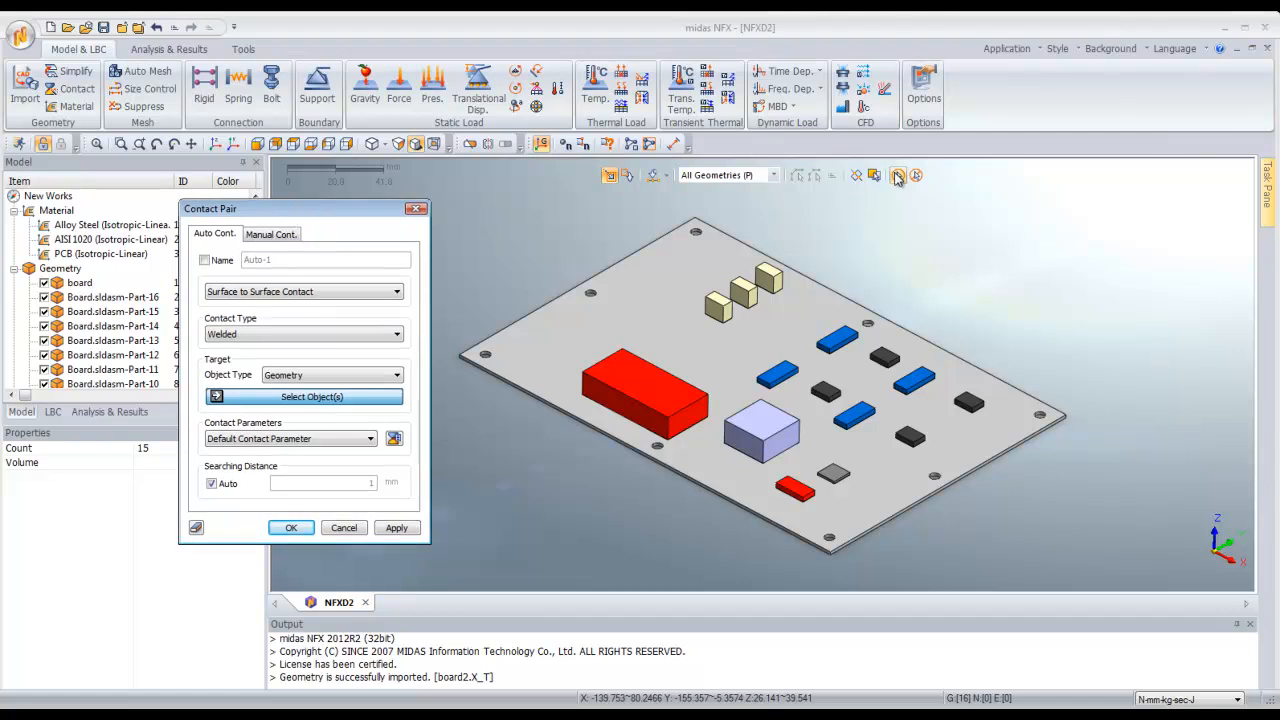
{"action": "left_click", "coordinate": [304, 396]}
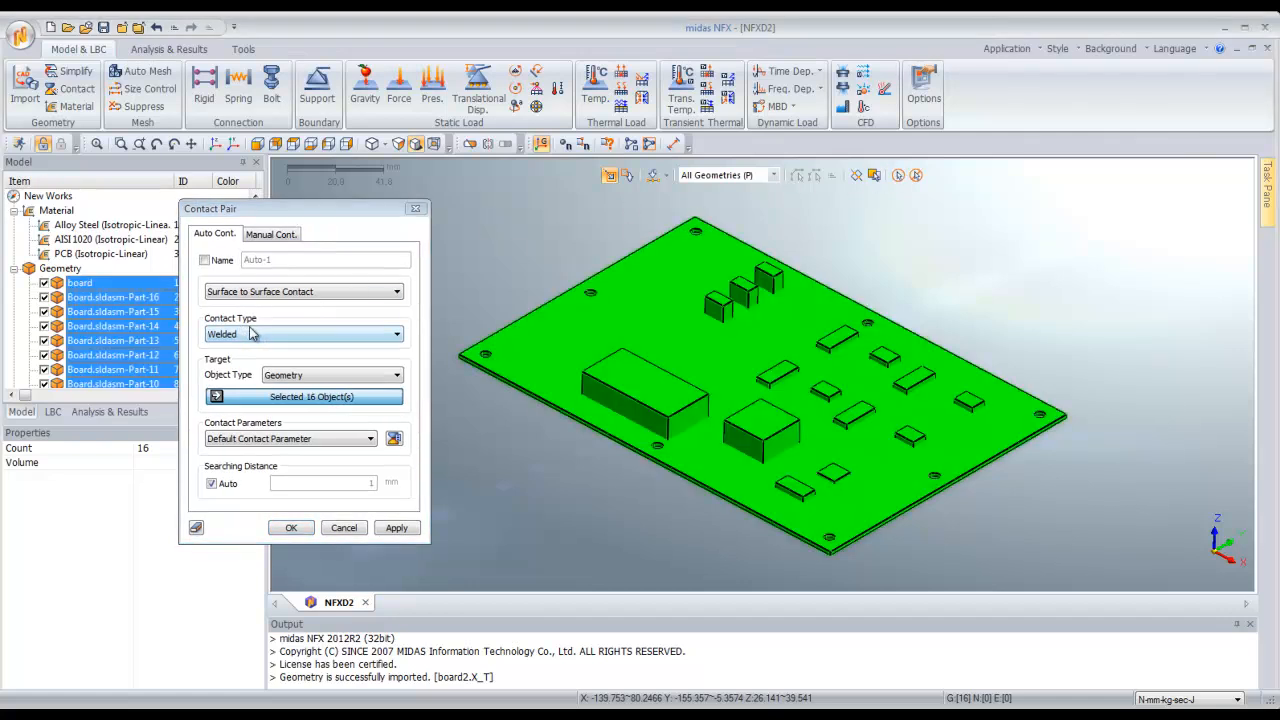
{"action": "left_click", "coordinate": [290, 527]}
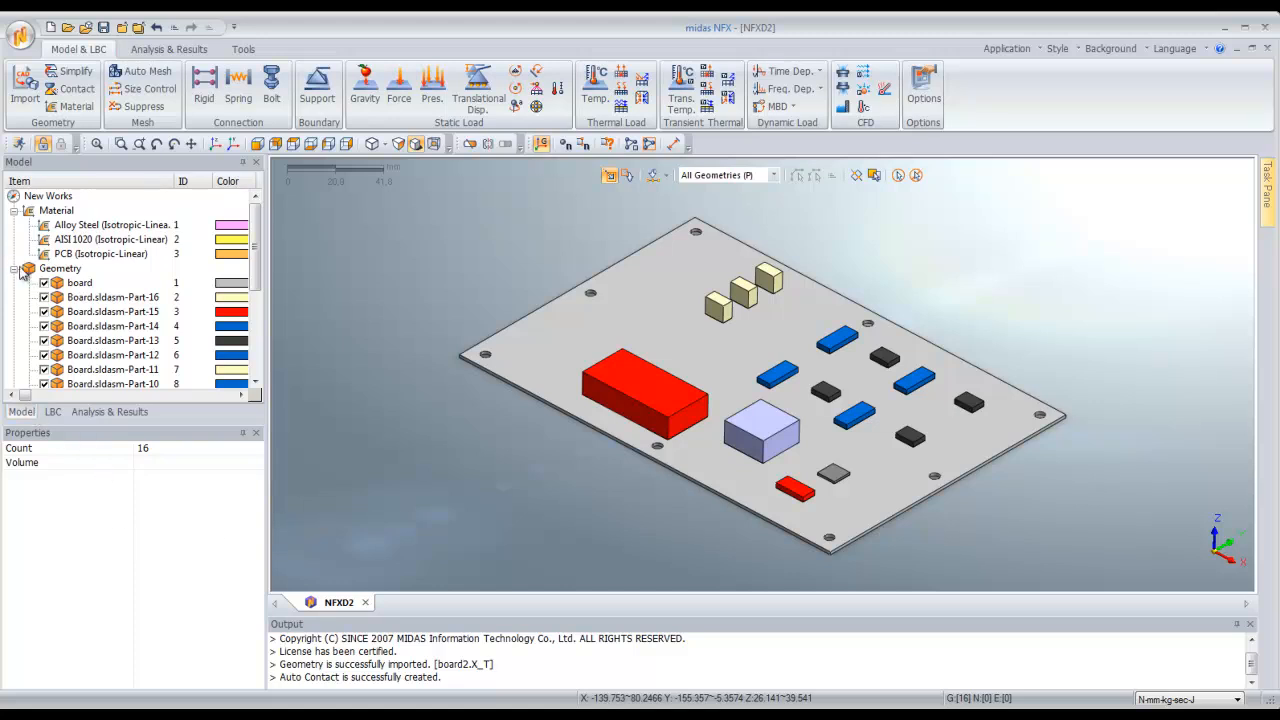
Expand the Contact Pair list and inspect an individual pair.
{"action": "left_click", "coordinate": [28, 268]}
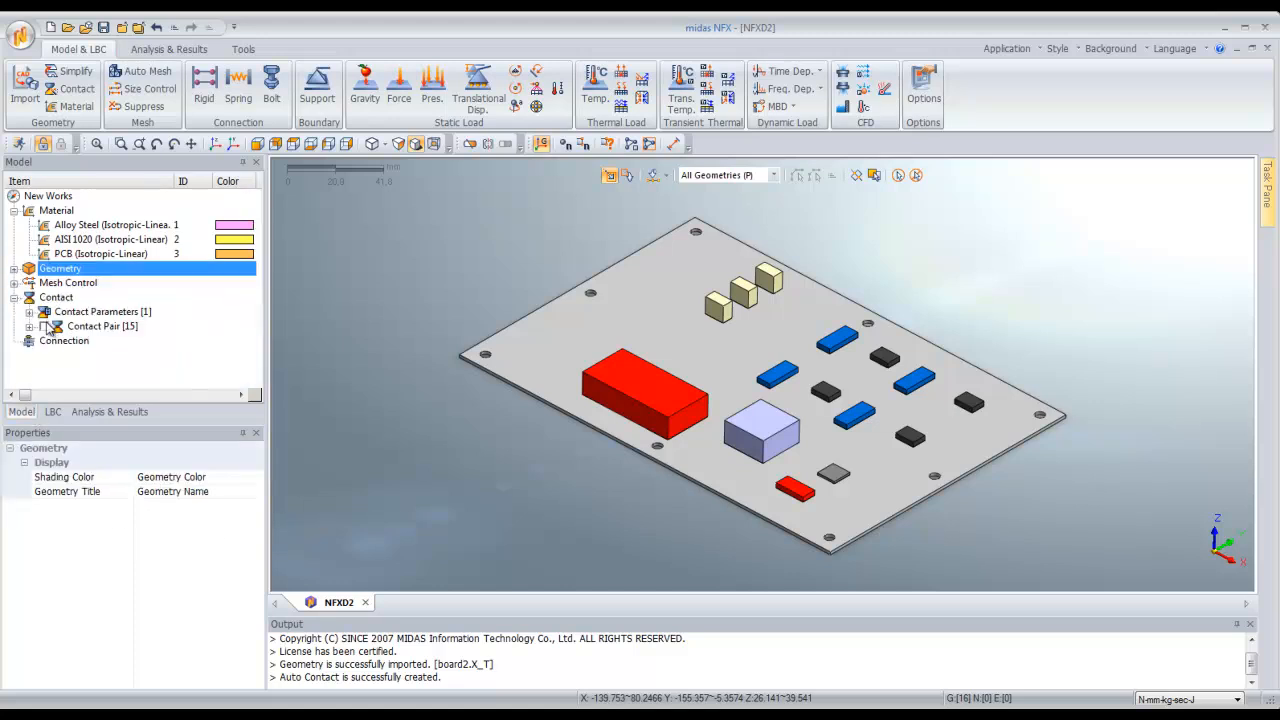
{"action": "left_click", "coordinate": [124, 311]}
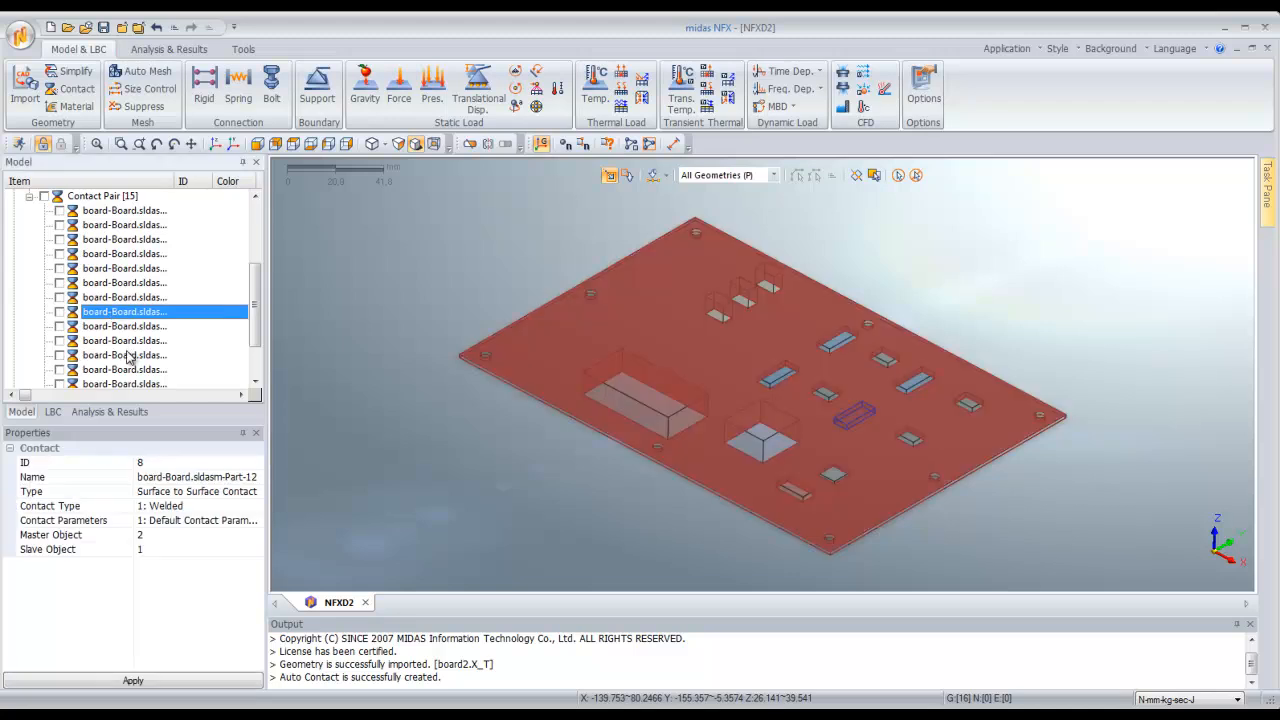
{"action": "left_click", "coordinate": [124, 268]}
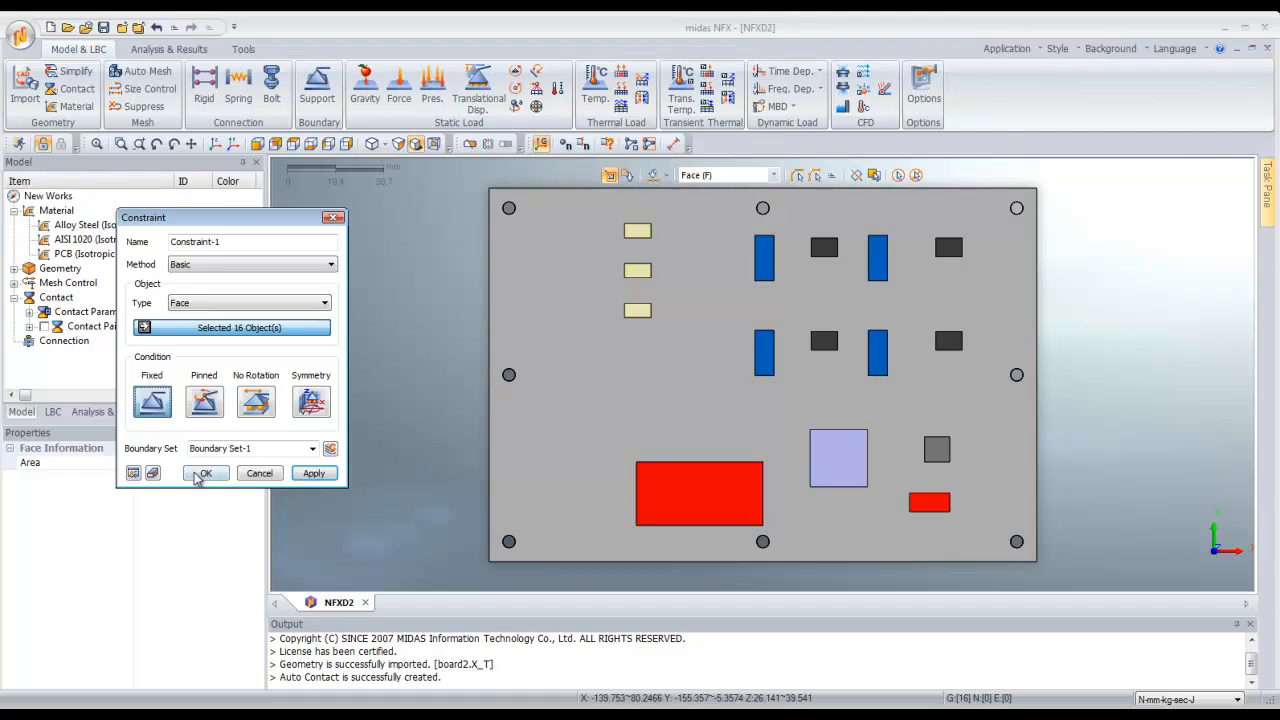
Confirm the Fixed constraint on the board's mounting-hole faces.
{"action": "left_click", "coordinate": [205, 473]}
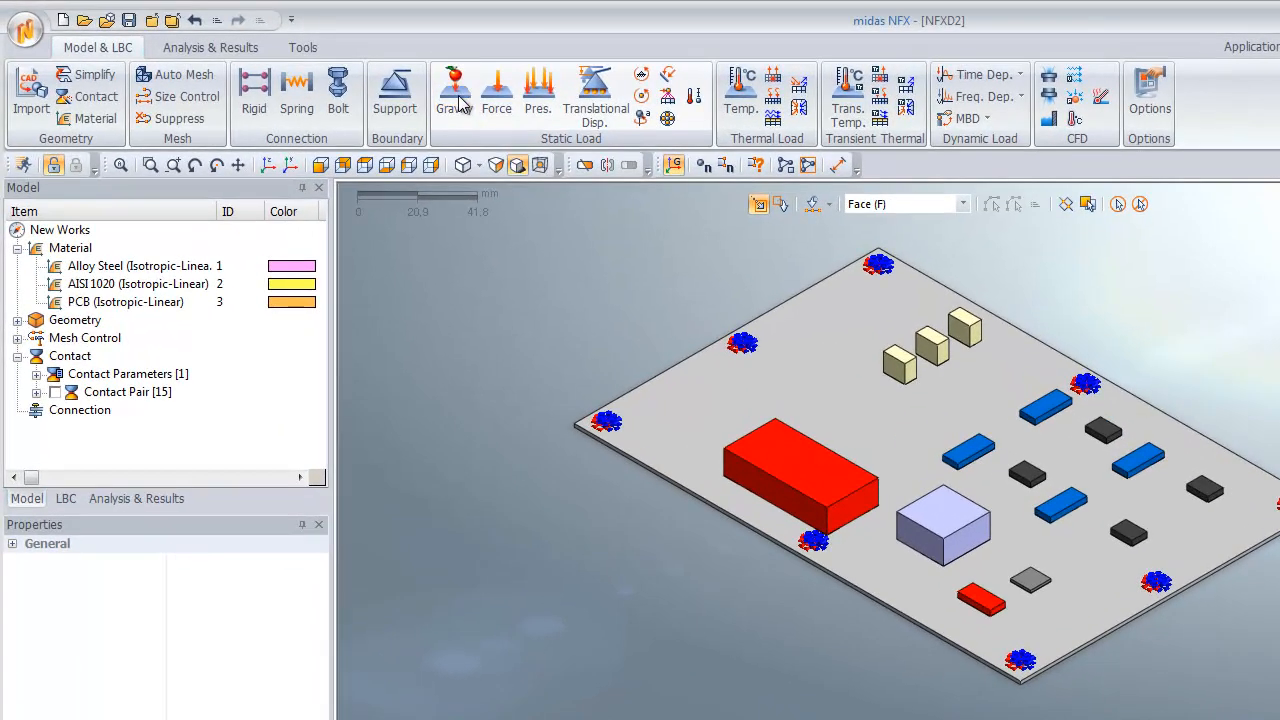
{"action": "left_click", "coordinate": [454, 85]}
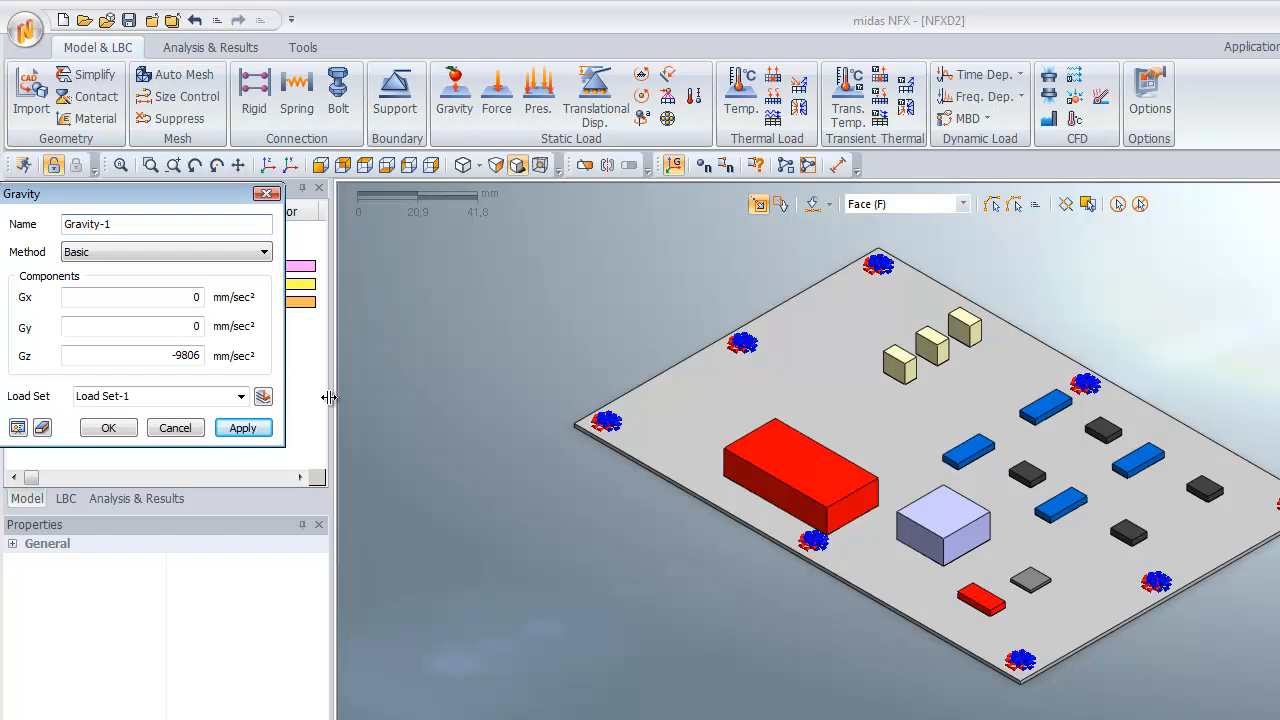
{"action": "mouse_move", "coordinate": [180, 370]}
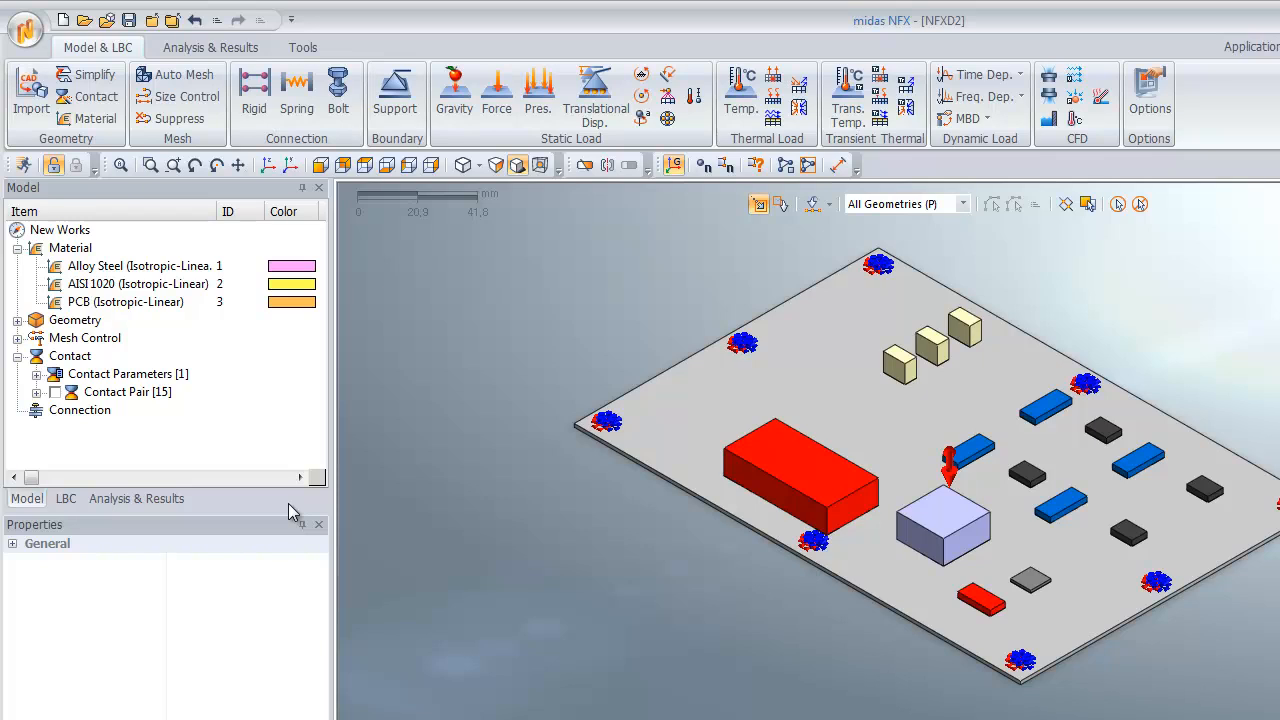
{"action": "mouse_move", "coordinate": [277, 563]}
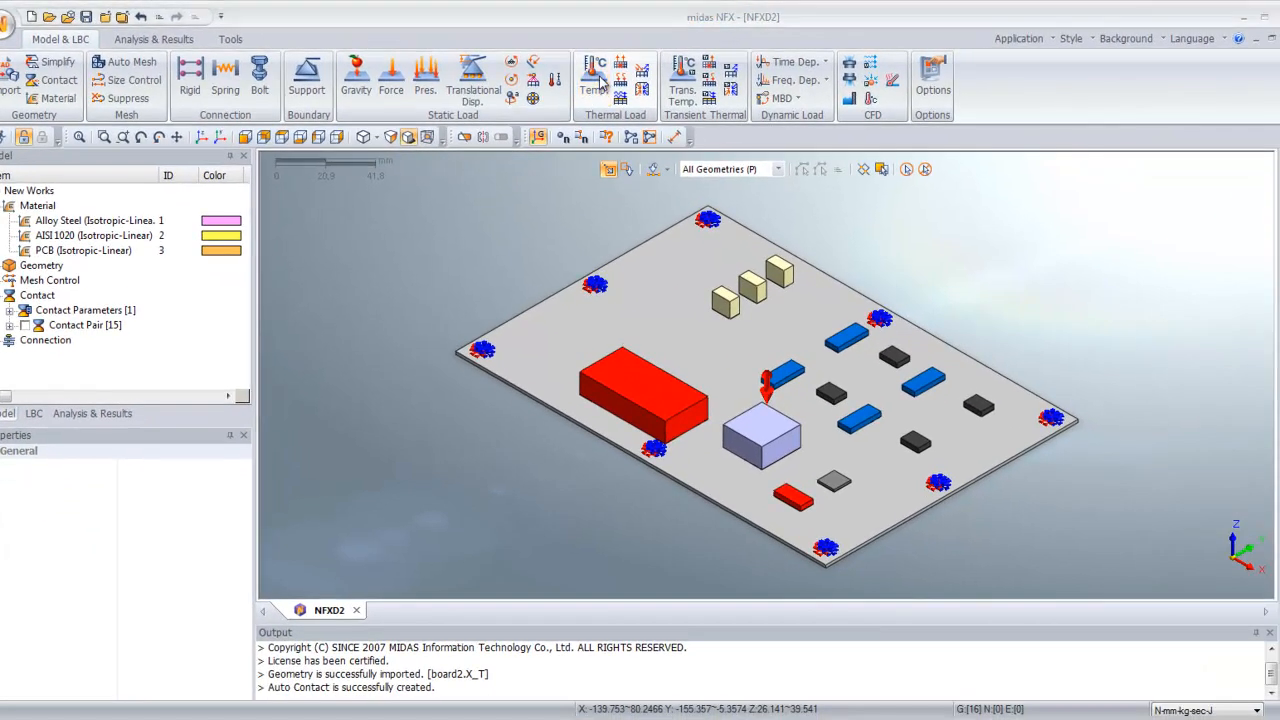
Apply a fixed temperature of 80 to the four blue chips.
{"action": "left_click", "coordinate": [594, 75]}
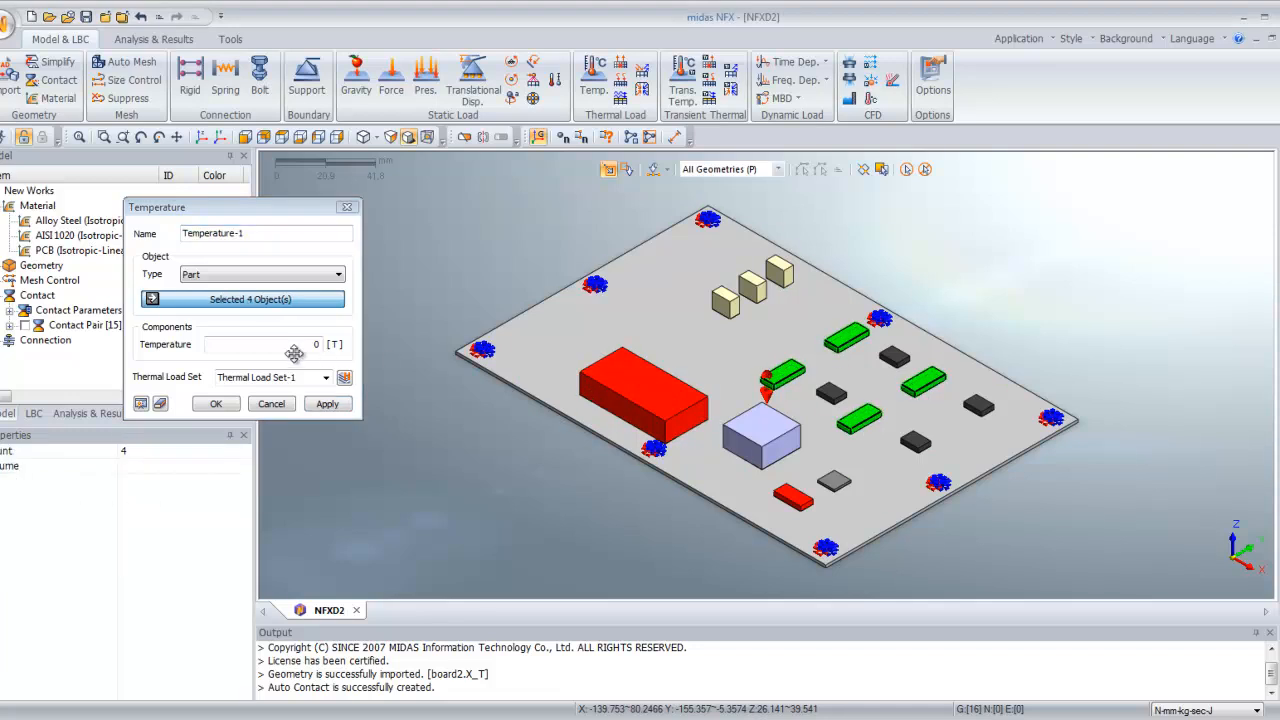
{"action": "left_click", "coordinate": [262, 344]}
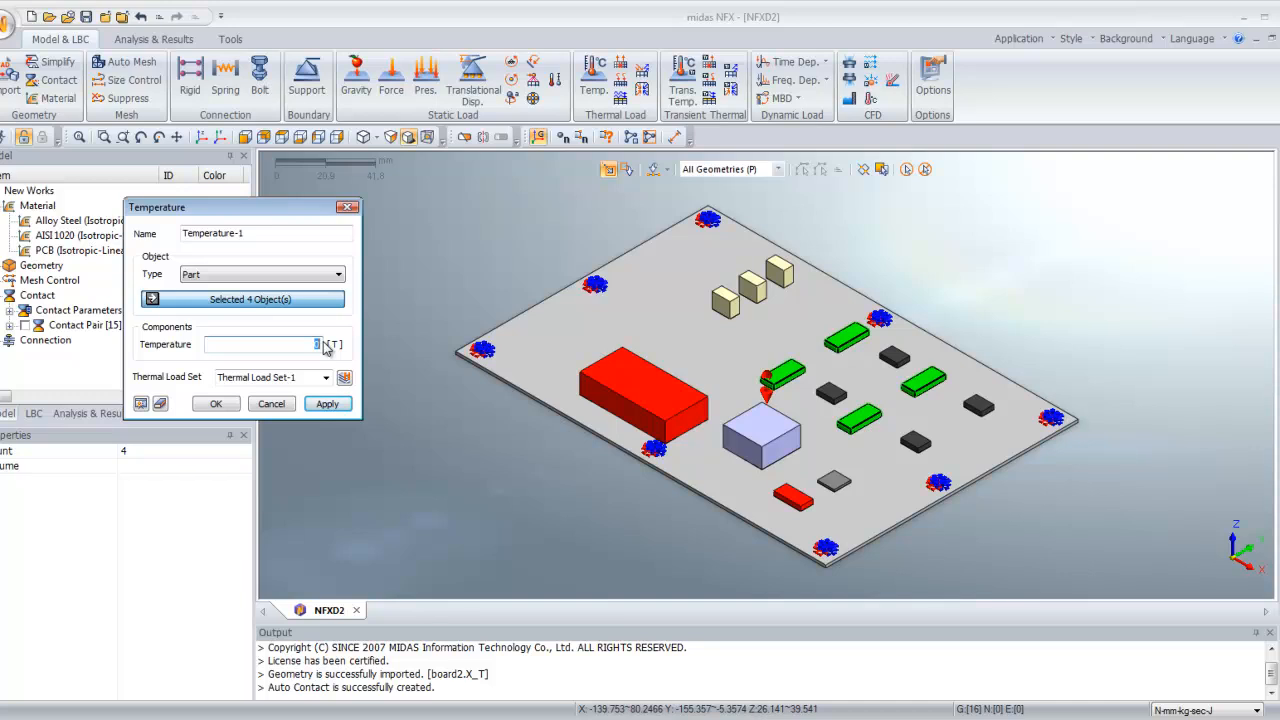
{"action": "type", "text": "80"}
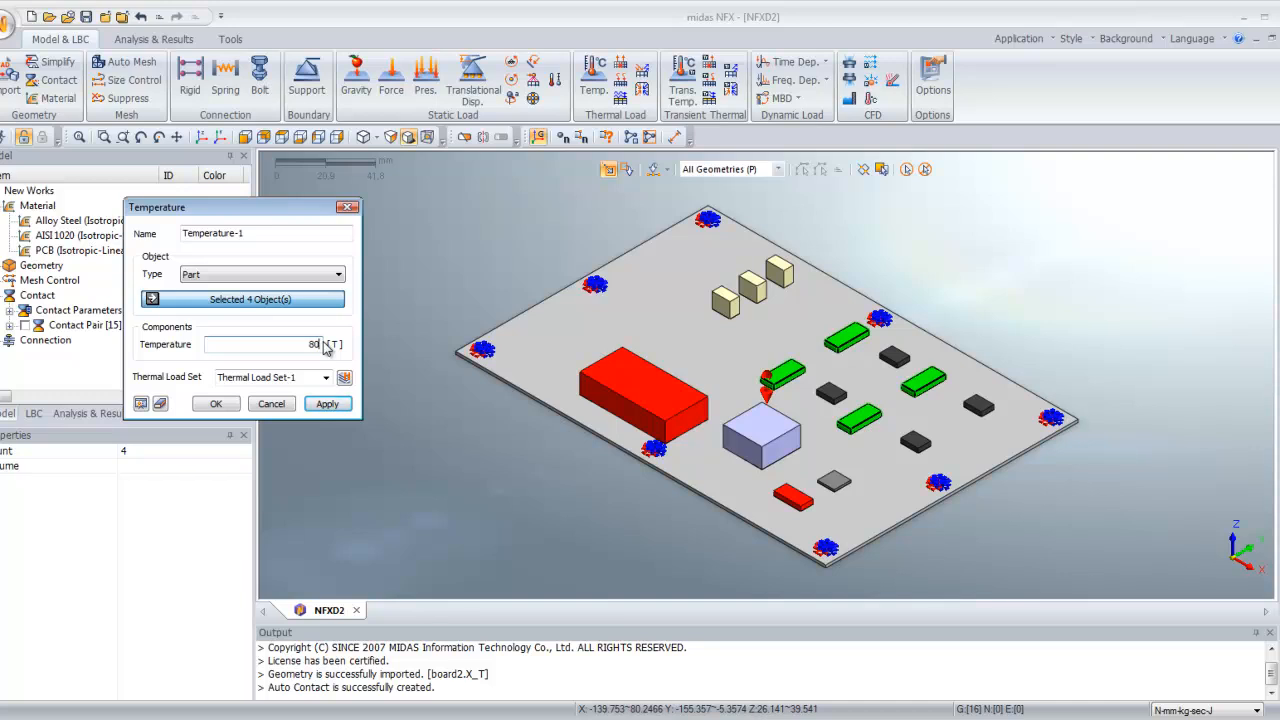
{"action": "left_click", "coordinate": [215, 404]}
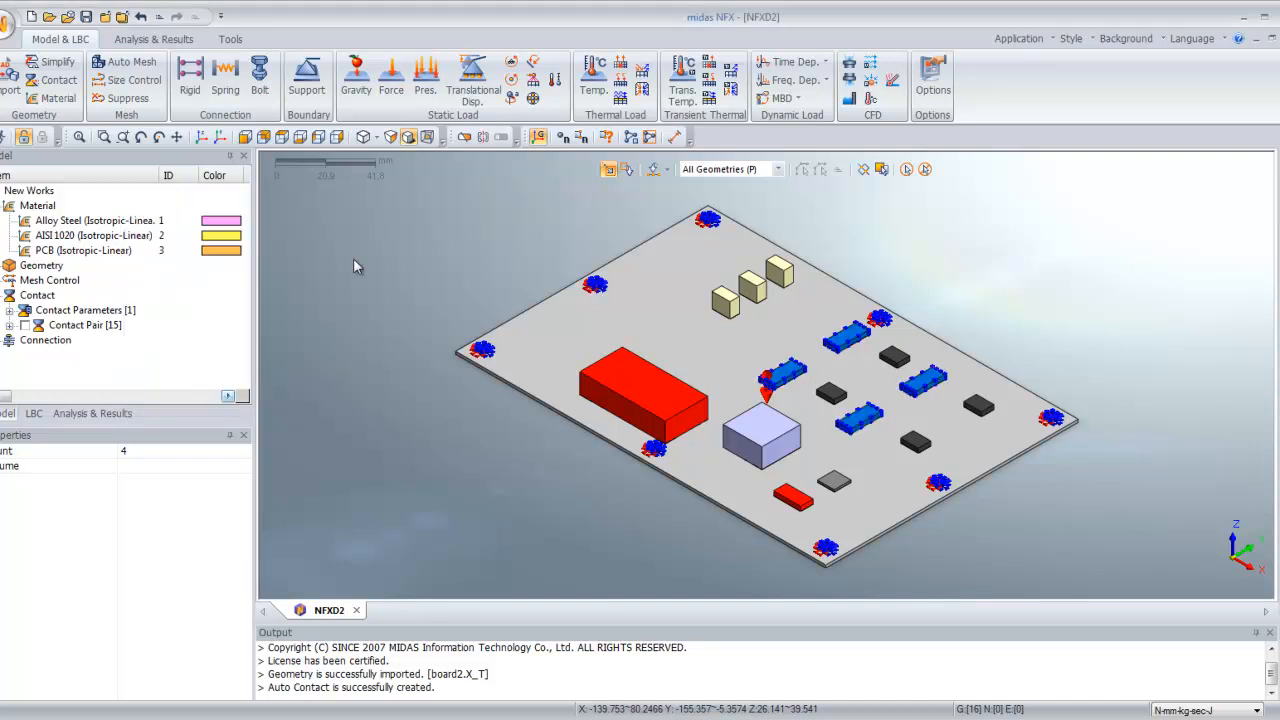
Start a second temperature load of 50 for the black chips.
{"action": "left_click", "coordinate": [595, 62]}
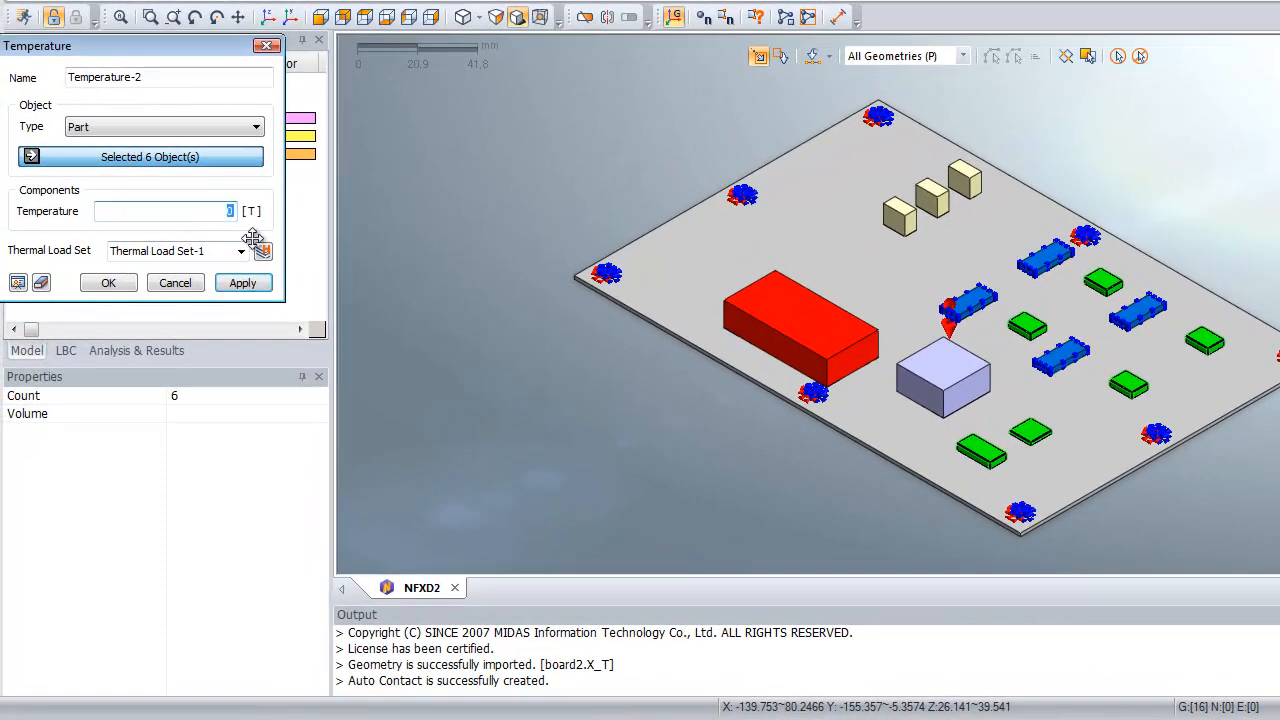
{"action": "type", "text": "50"}
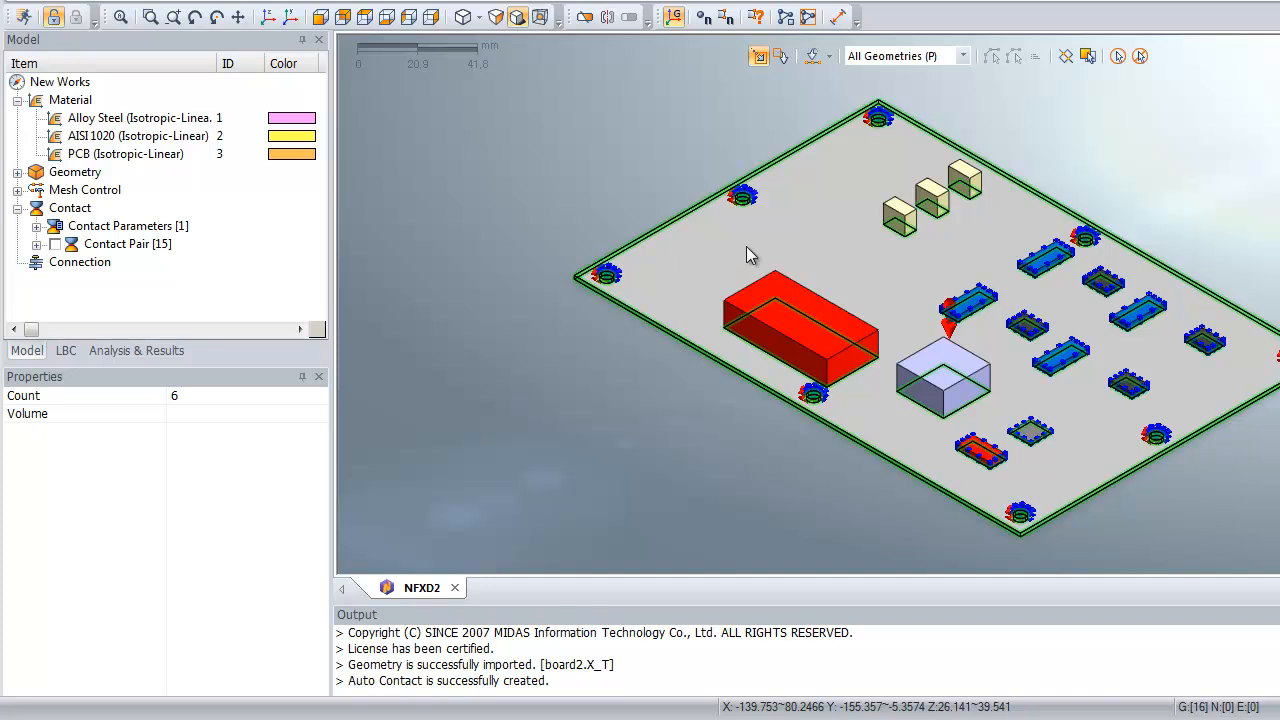
{"action": "mouse_move", "coordinate": [757, 268]}
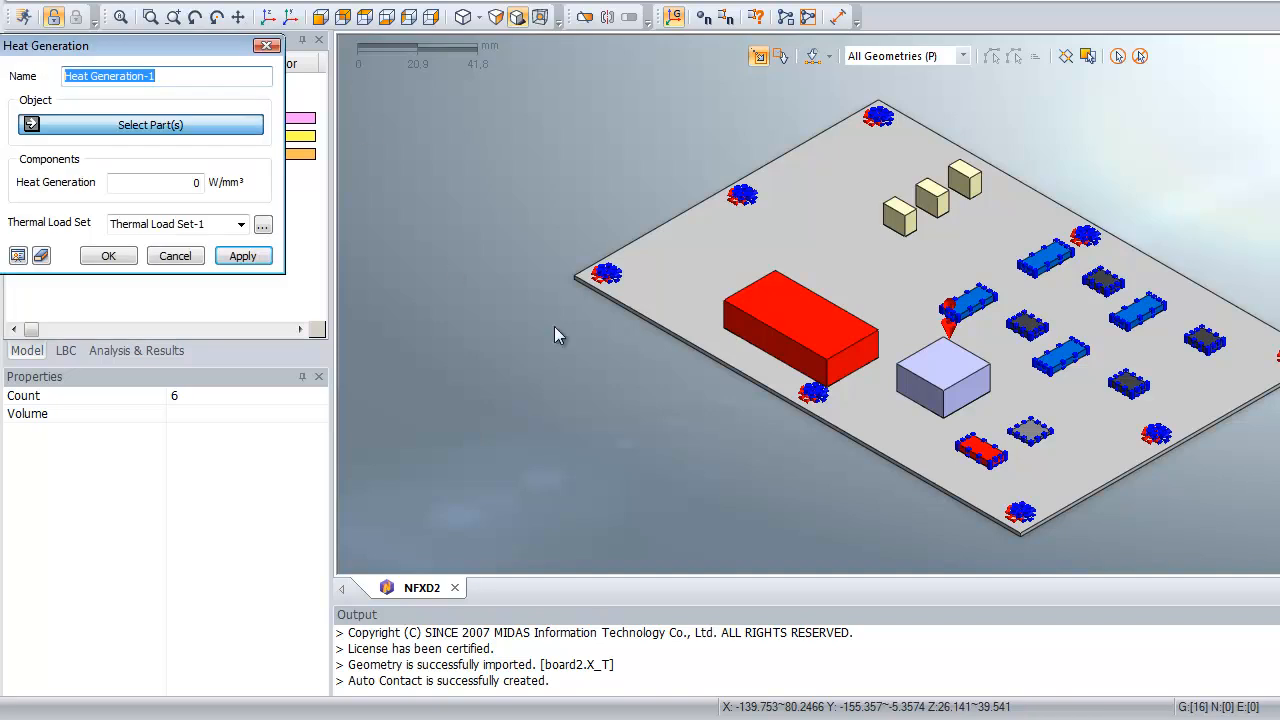
Give the large red block a heat generation of 0.0003 W/mm³.
{"action": "left_click", "coordinate": [800, 330]}
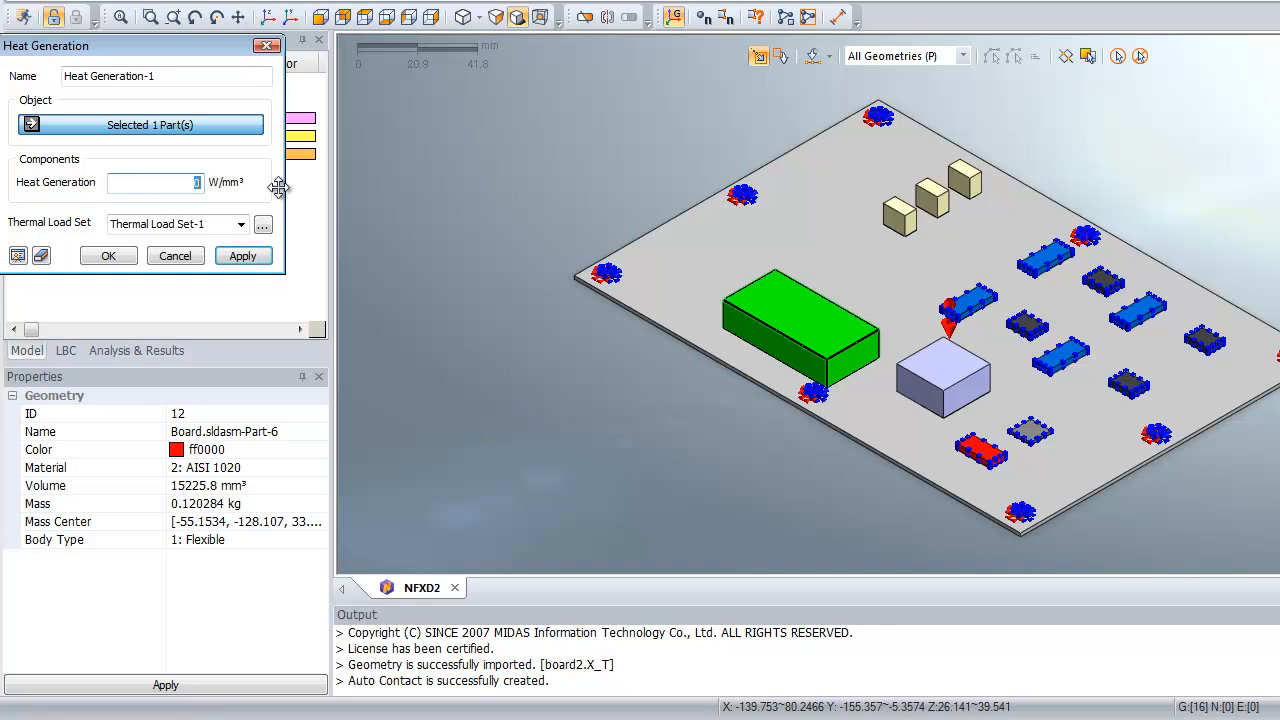
{"action": "type", "text": "0.0003"}
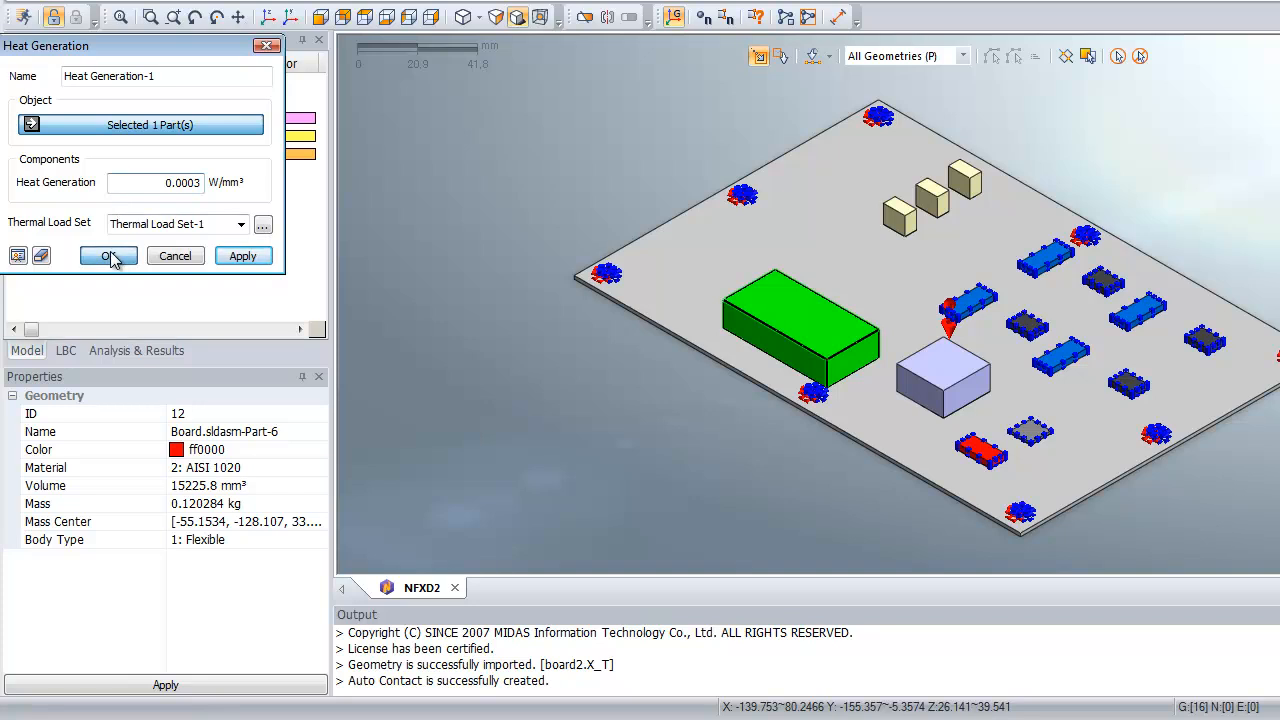
{"action": "left_click", "coordinate": [107, 255]}
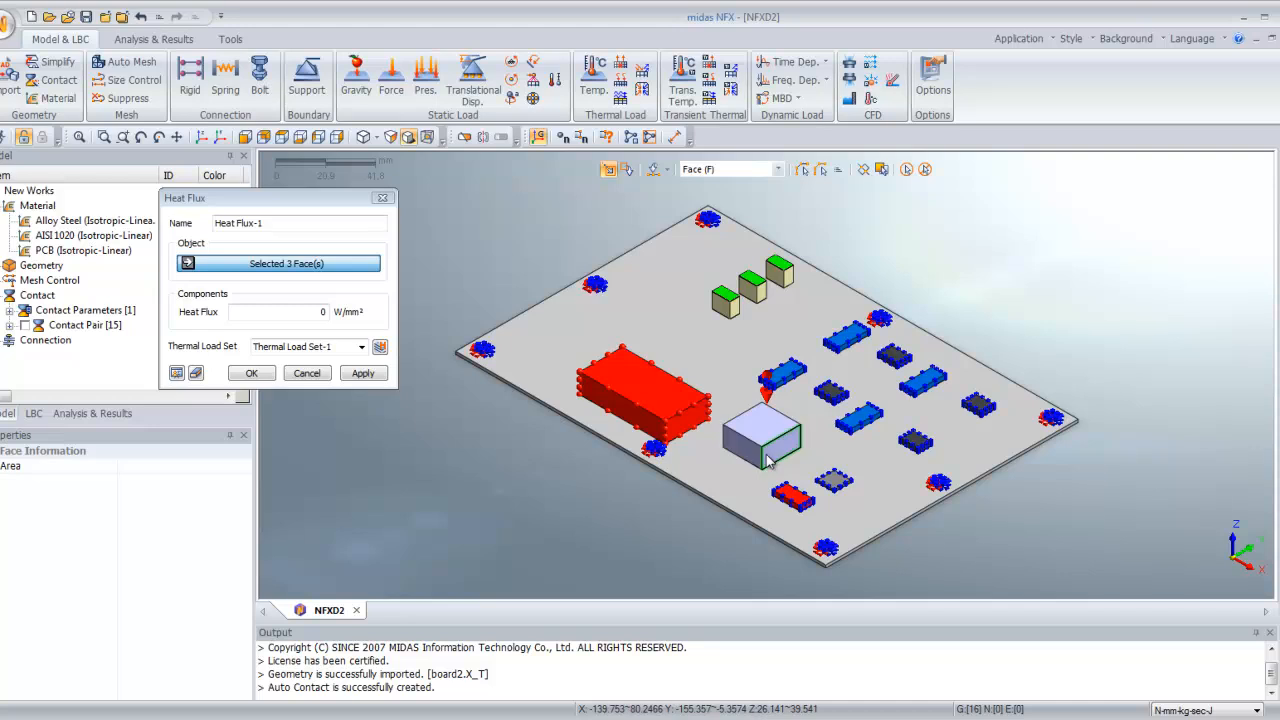
Enter a 0.007 W/mm² heat flux on the four selected top faces.
{"action": "left_click", "coordinate": [762, 428]}
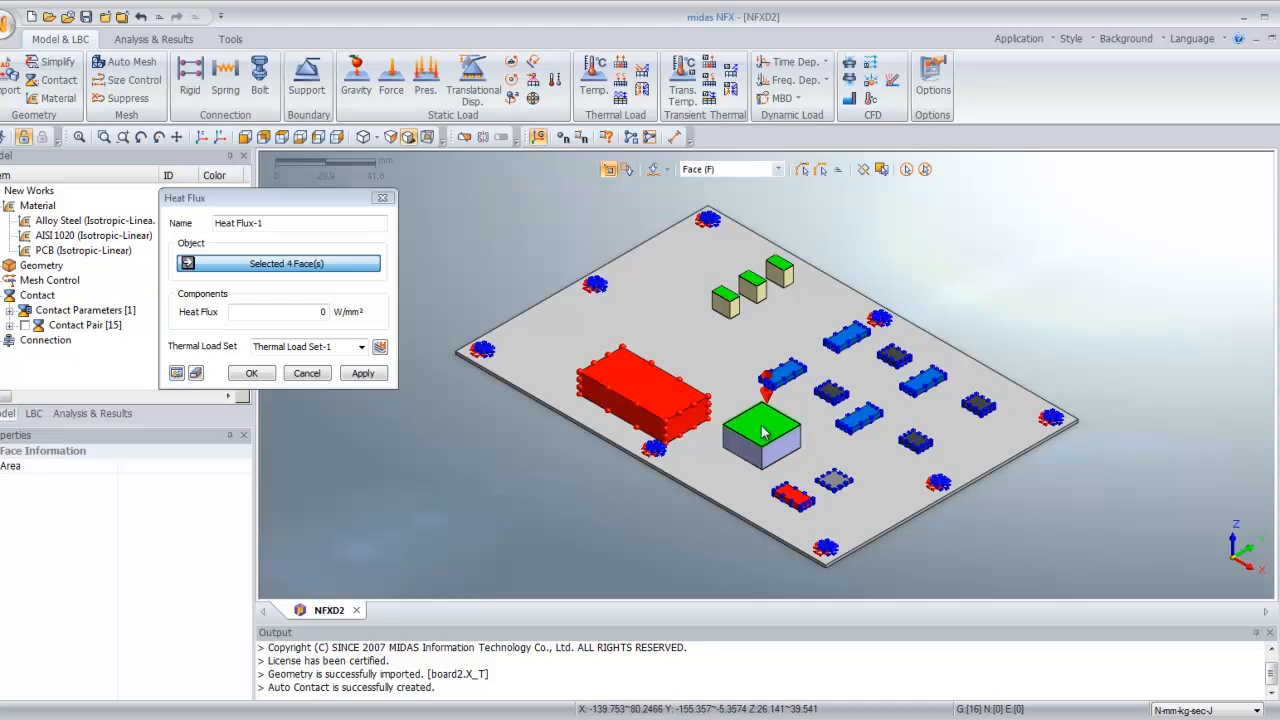
{"action": "left_click", "coordinate": [285, 312]}
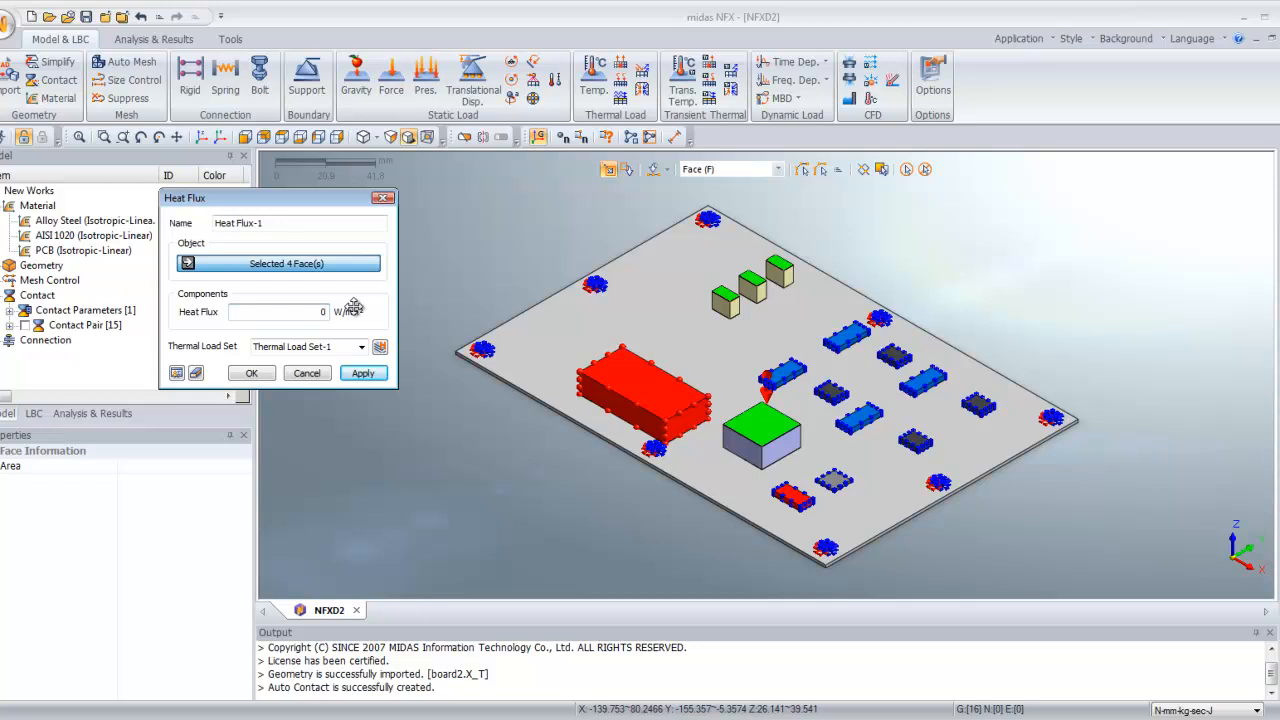
{"action": "type", "text": "0.007"}
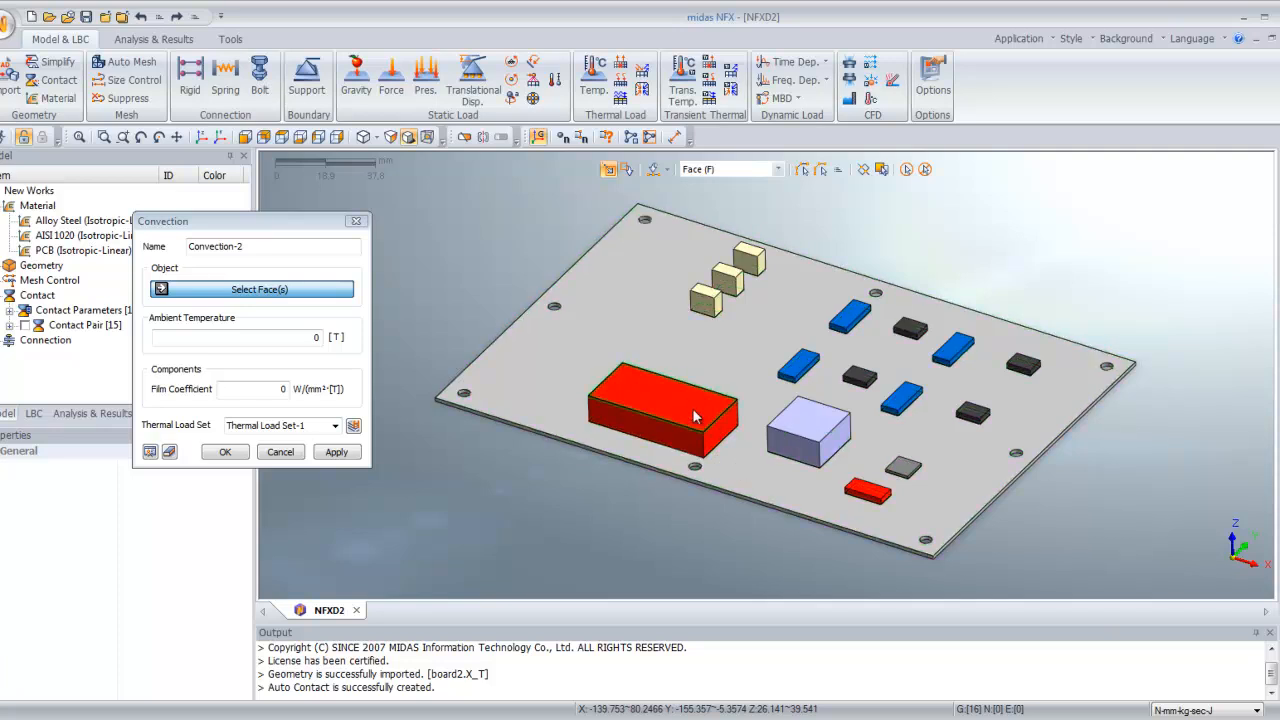
{"action": "mouse_move", "coordinate": [643, 507]}
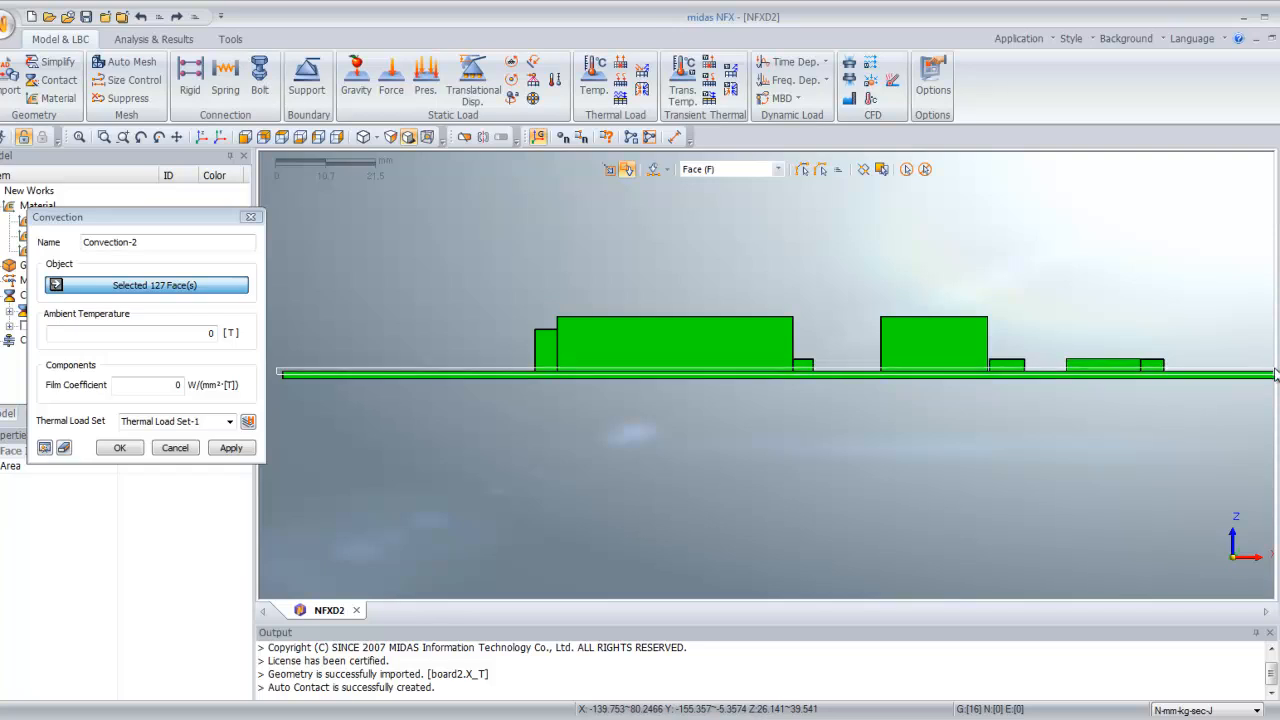
{"action": "mouse_move", "coordinate": [1177, 375]}
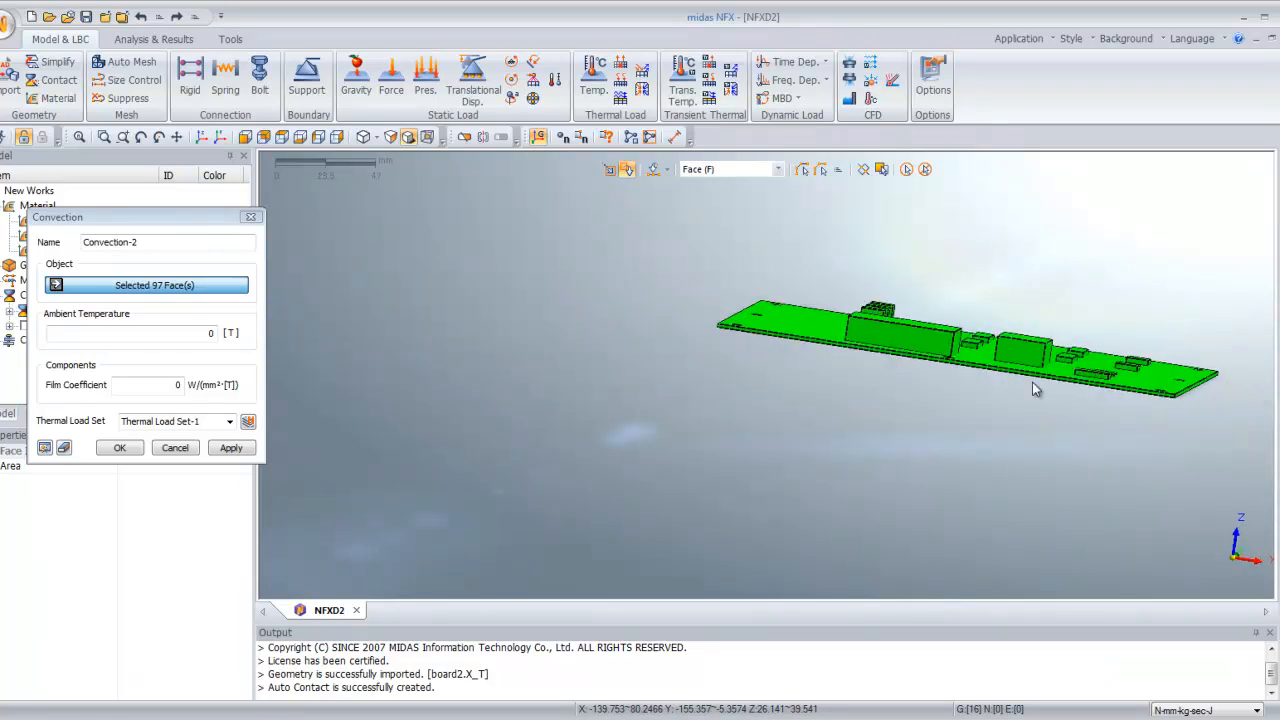
Apply convection with ambient temperature 40 and film coefficient 2e-5 to the exposed faces.
{"action": "left_click_drag", "start_coordinate": [1035, 388], "coordinate": [810, 465]}
{"action": "type", "text": "40"}
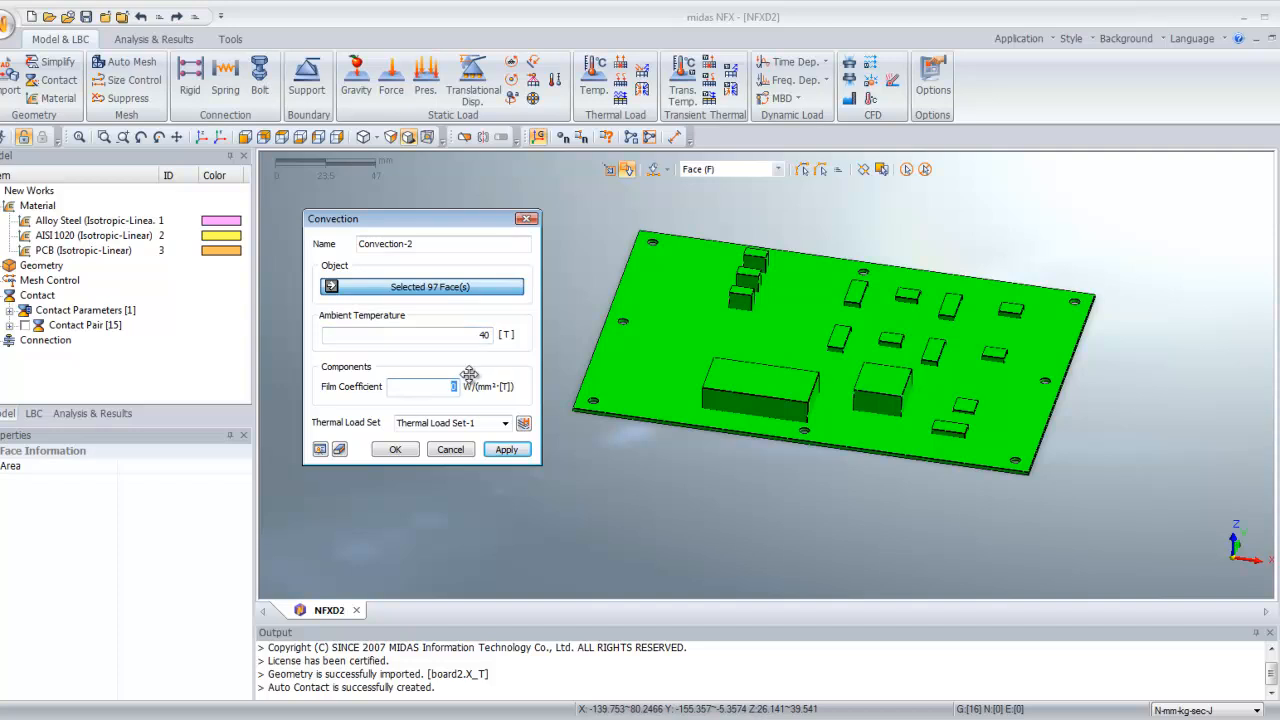
{"action": "type", "text": "2e-5"}
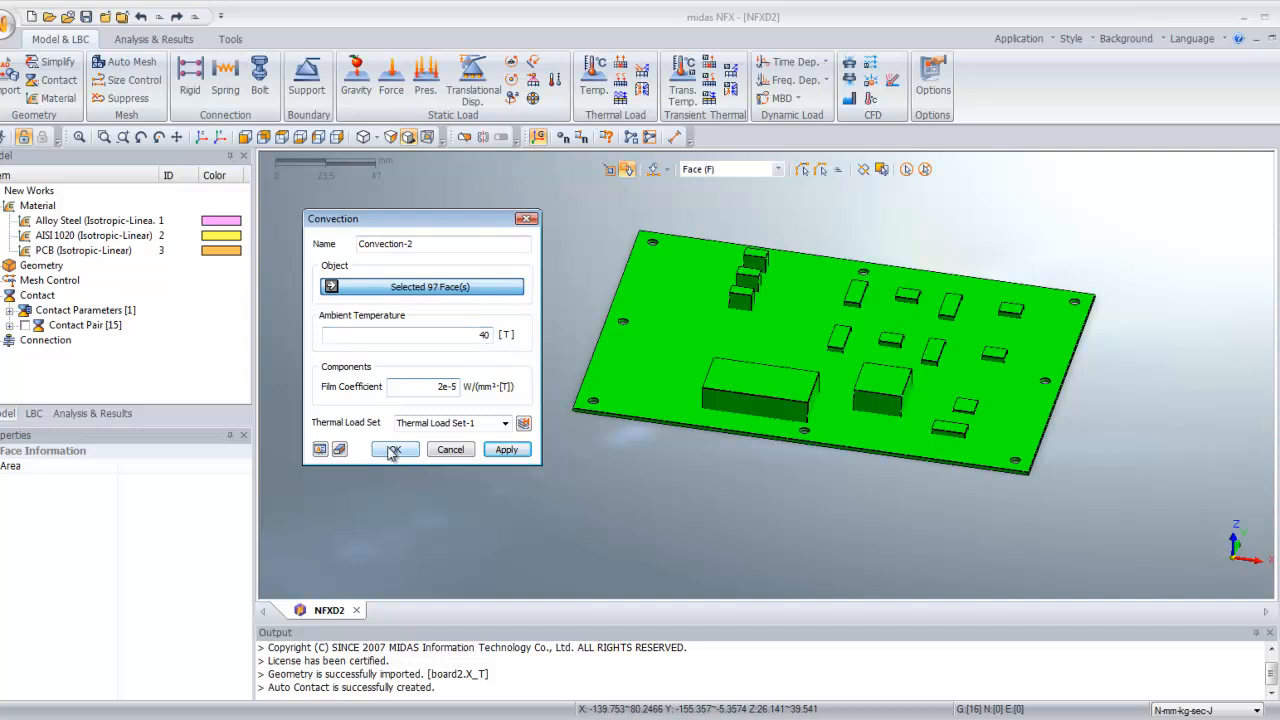
{"action": "left_click", "coordinate": [394, 449]}
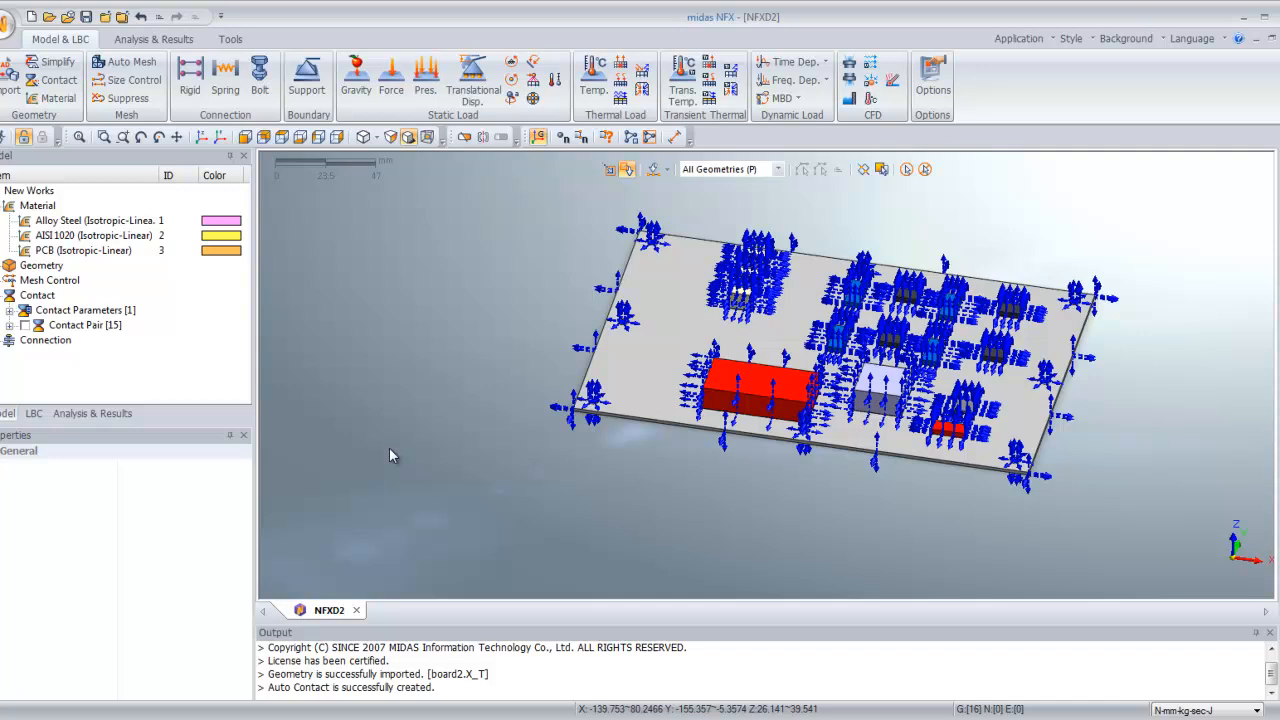
{"action": "mouse_move", "coordinate": [257, 535]}
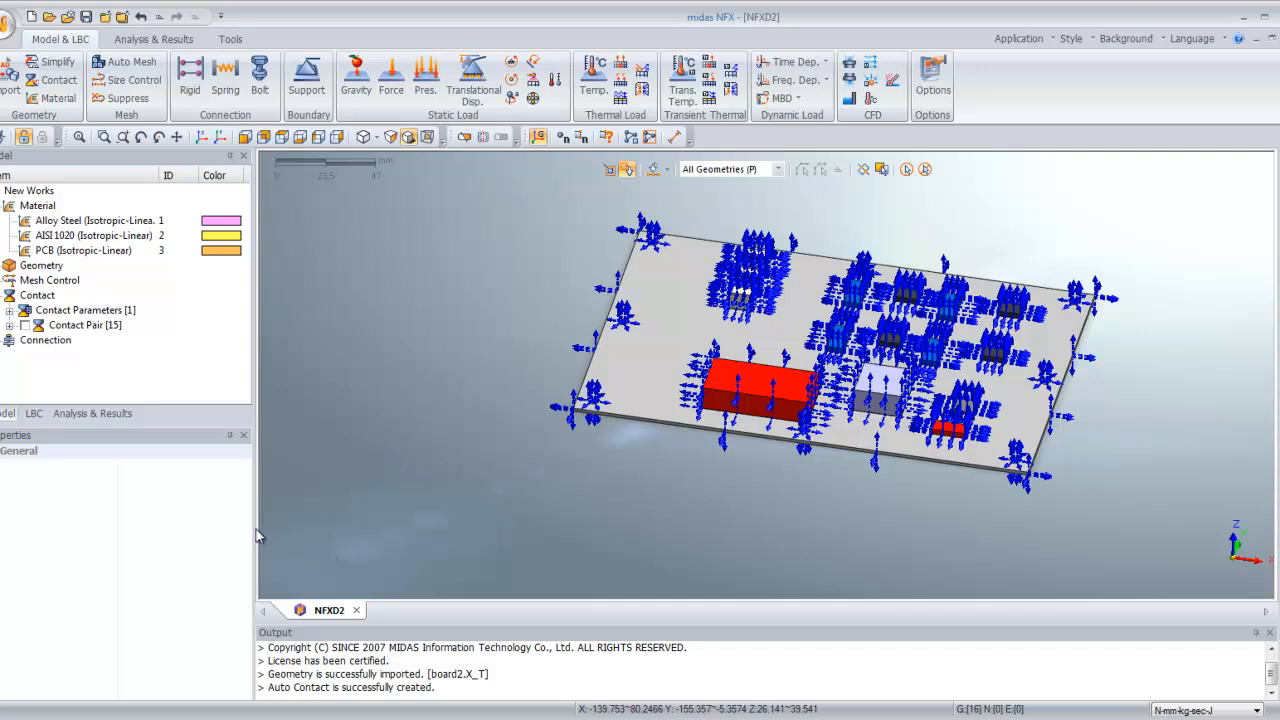
Generate a Hybrid mesh of about 5 mm elements on all 16 parts.
{"action": "left_click", "coordinate": [106, 62]}
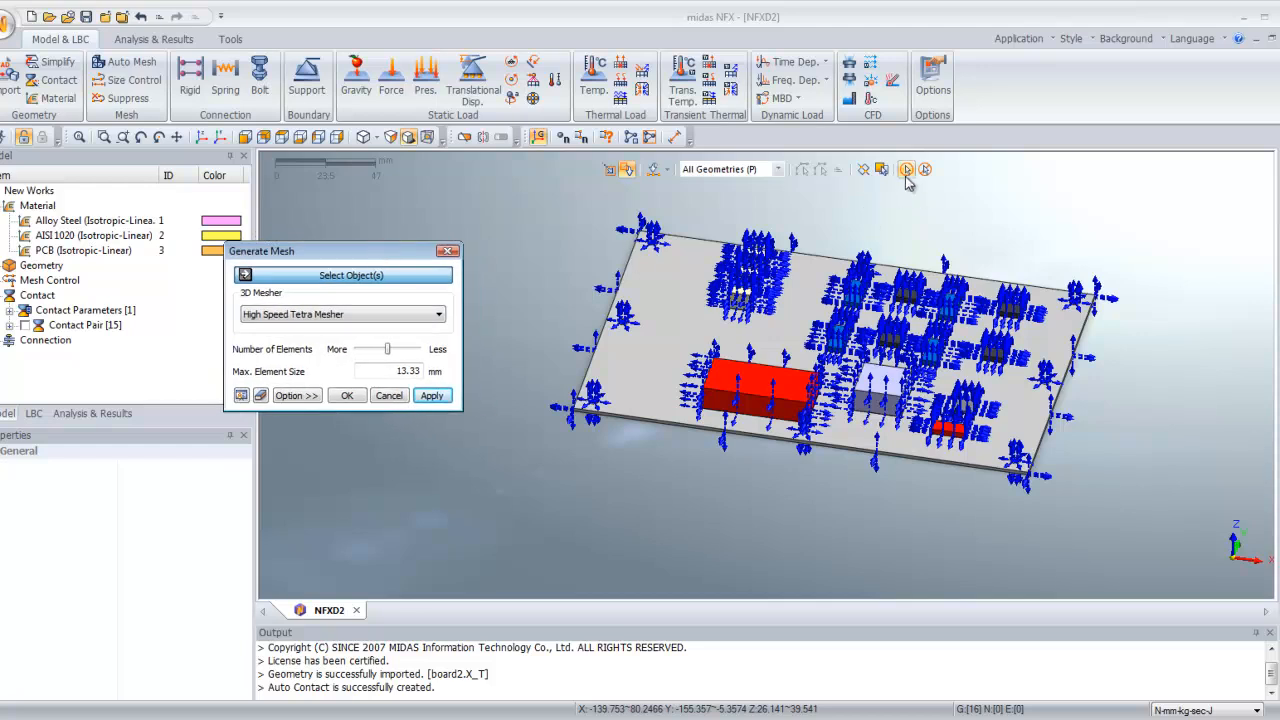
{"action": "left_click", "coordinate": [343, 275]}
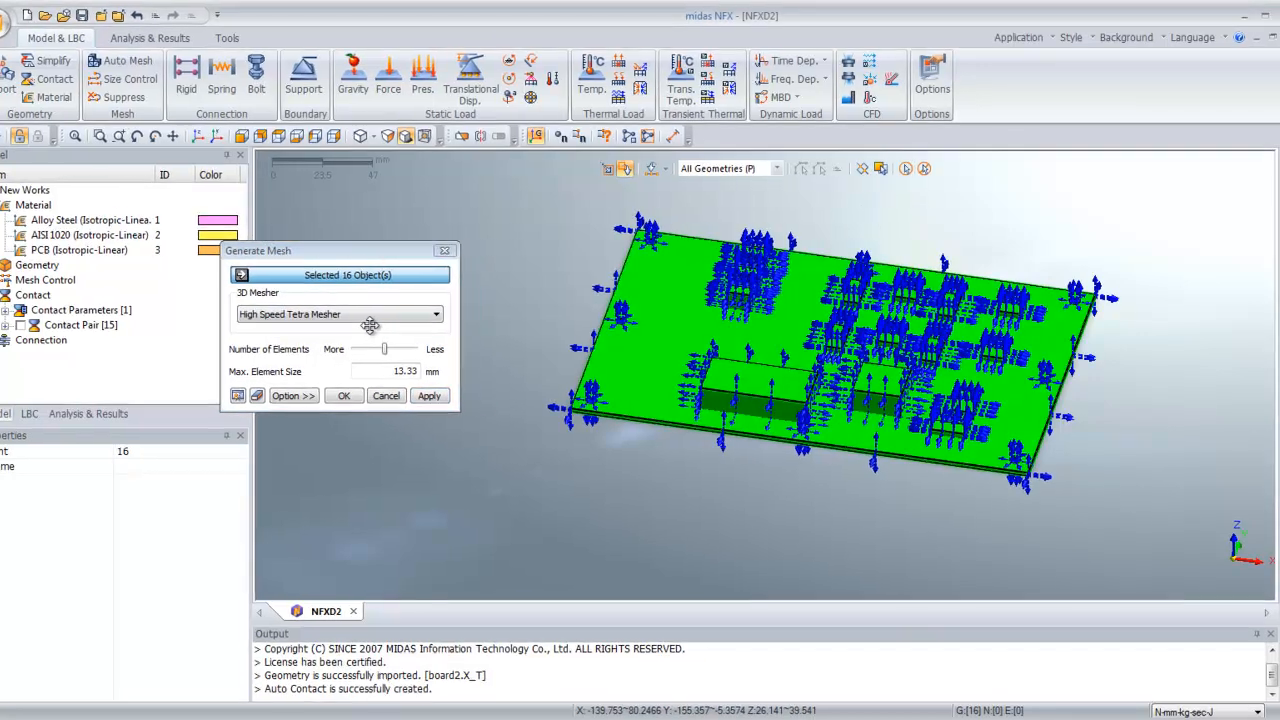
{"action": "left_click", "coordinate": [435, 314]}
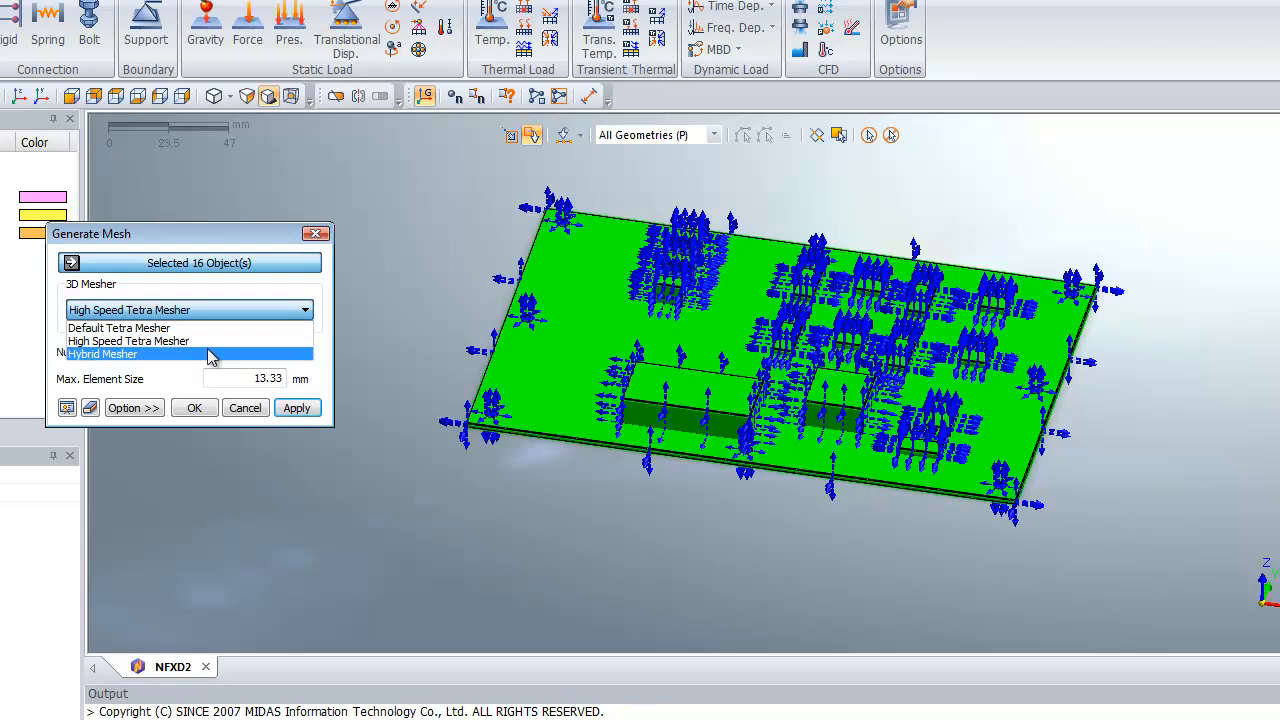
{"action": "left_click", "coordinate": [101, 353]}
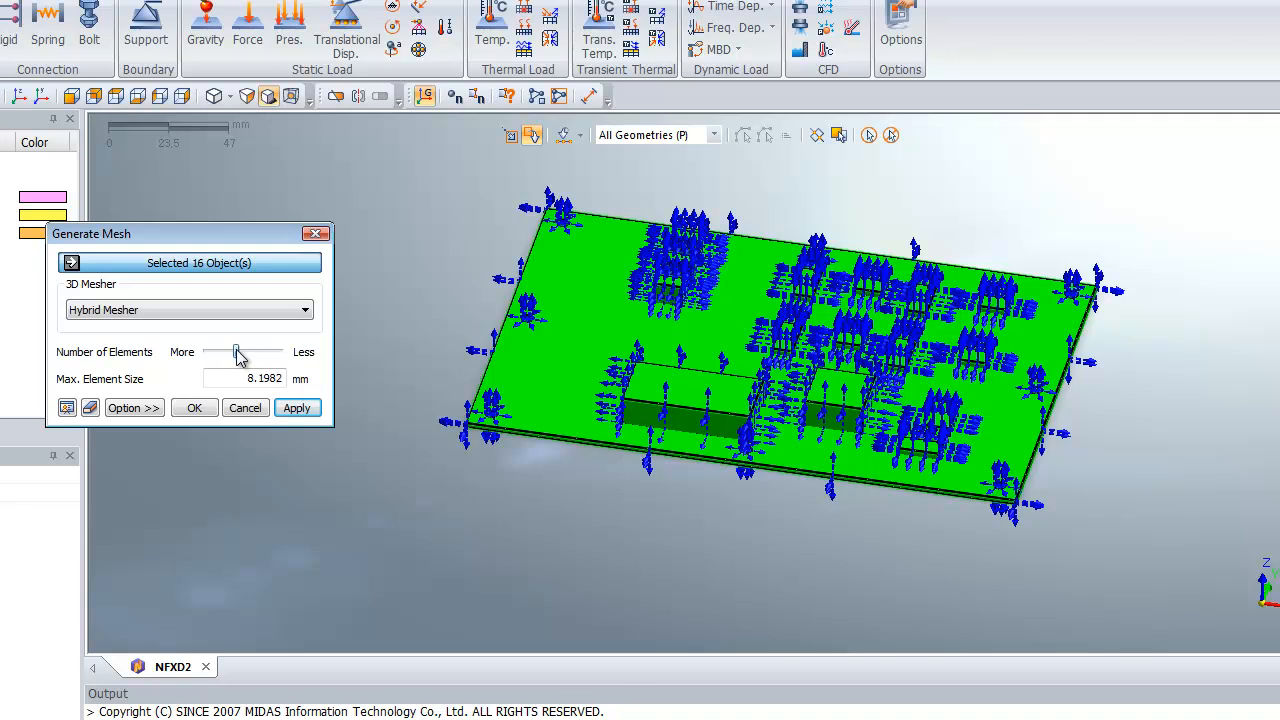
{"action": "left_click_drag", "start_coordinate": [238, 352], "coordinate": [225, 352]}
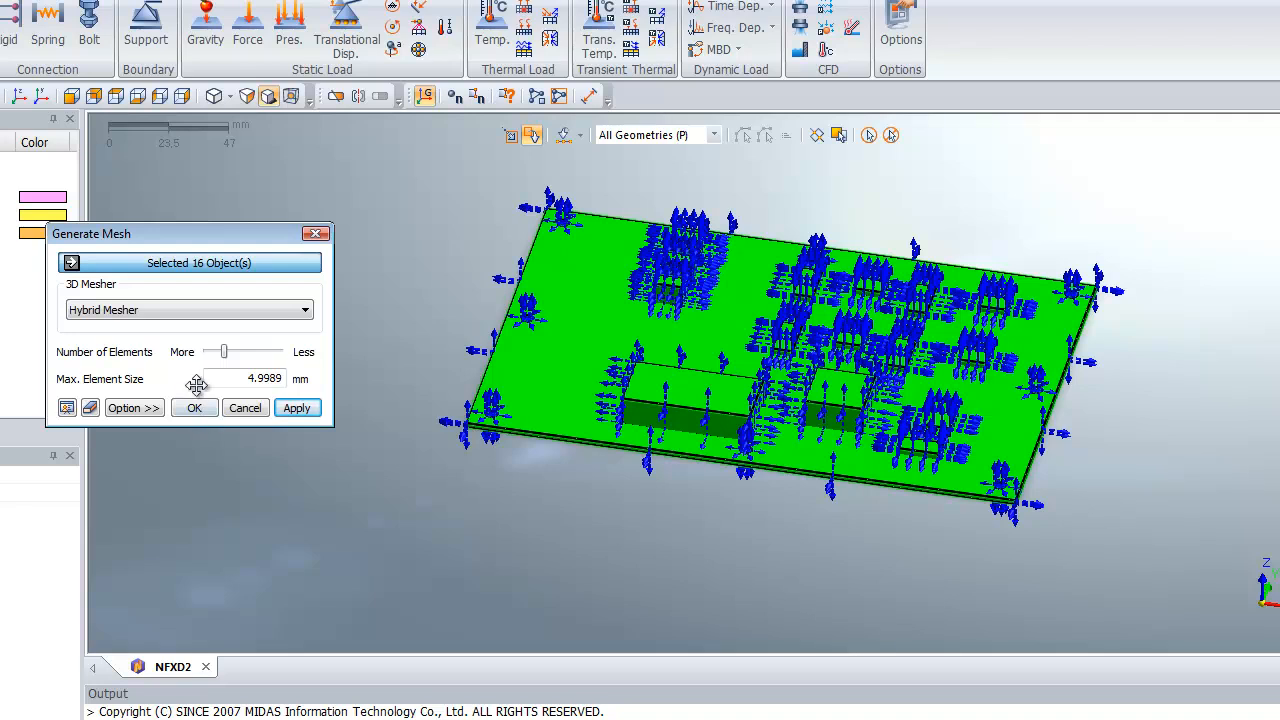
{"action": "left_click", "coordinate": [194, 408]}
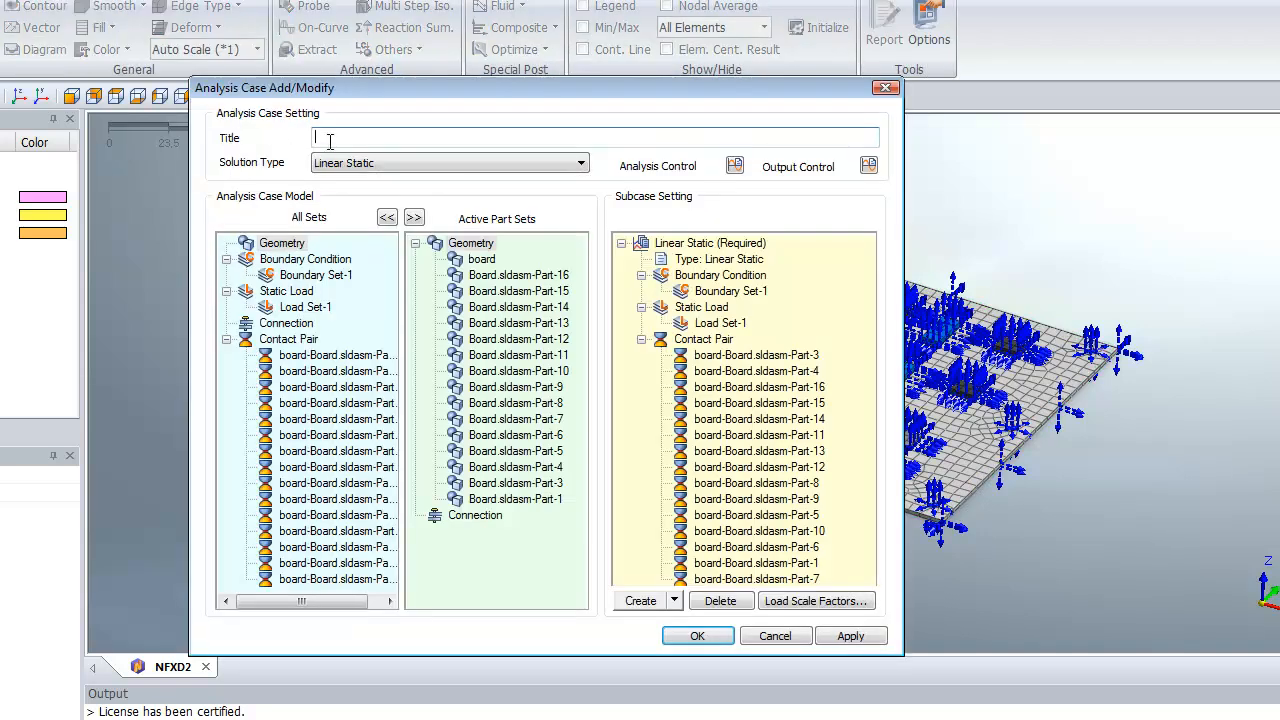
Create a Steady State Thermal Stress analysis case titled Board.
{"action": "type", "text": "B"}
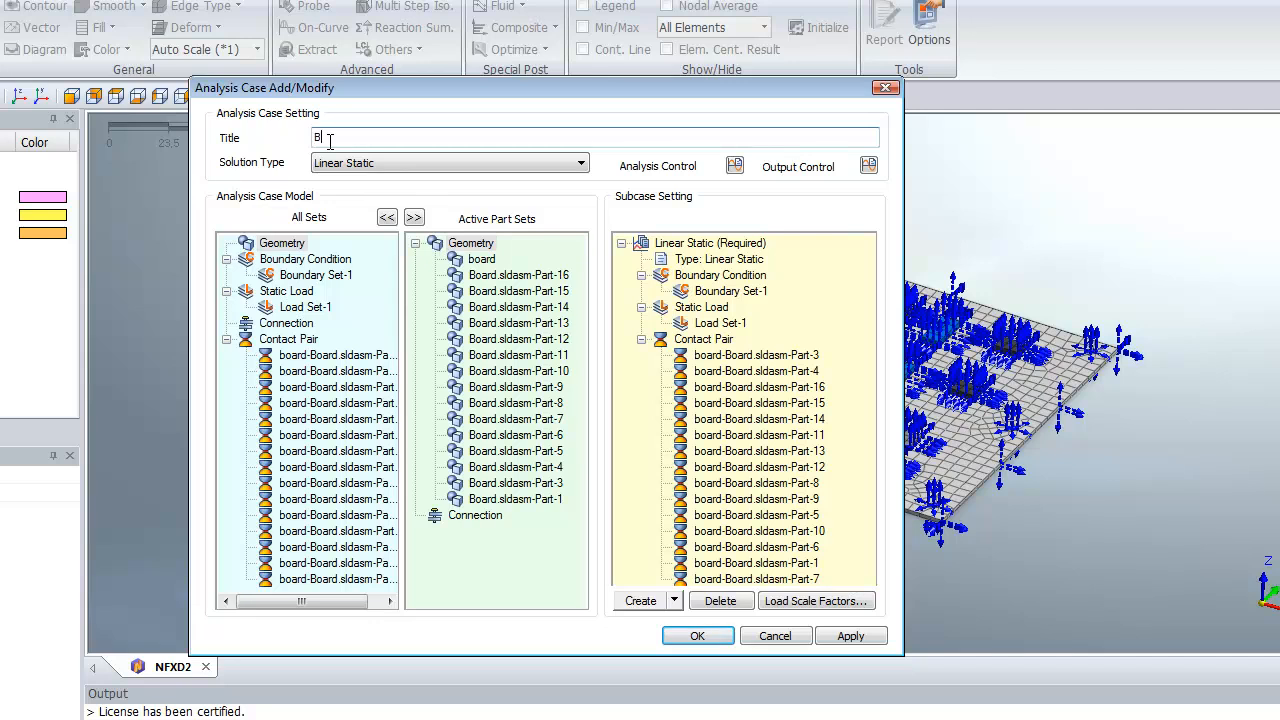
{"action": "type", "text": "oard"}
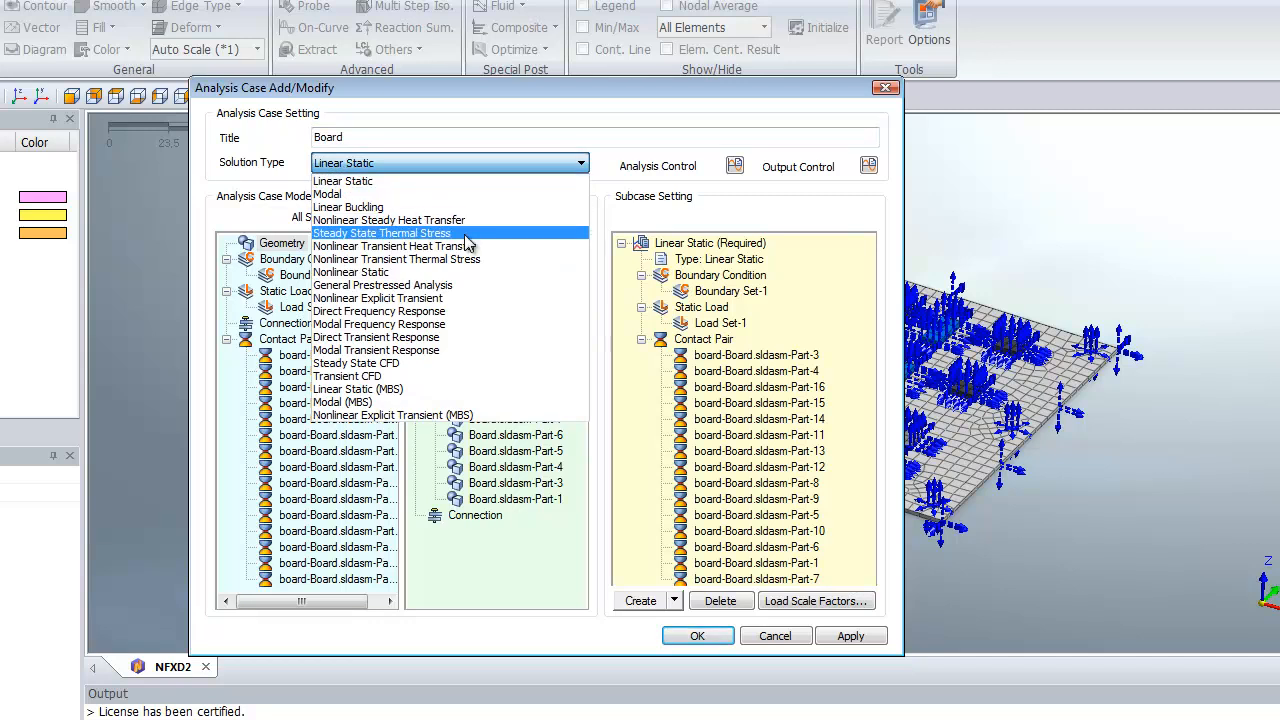
{"action": "left_click", "coordinate": [382, 233]}
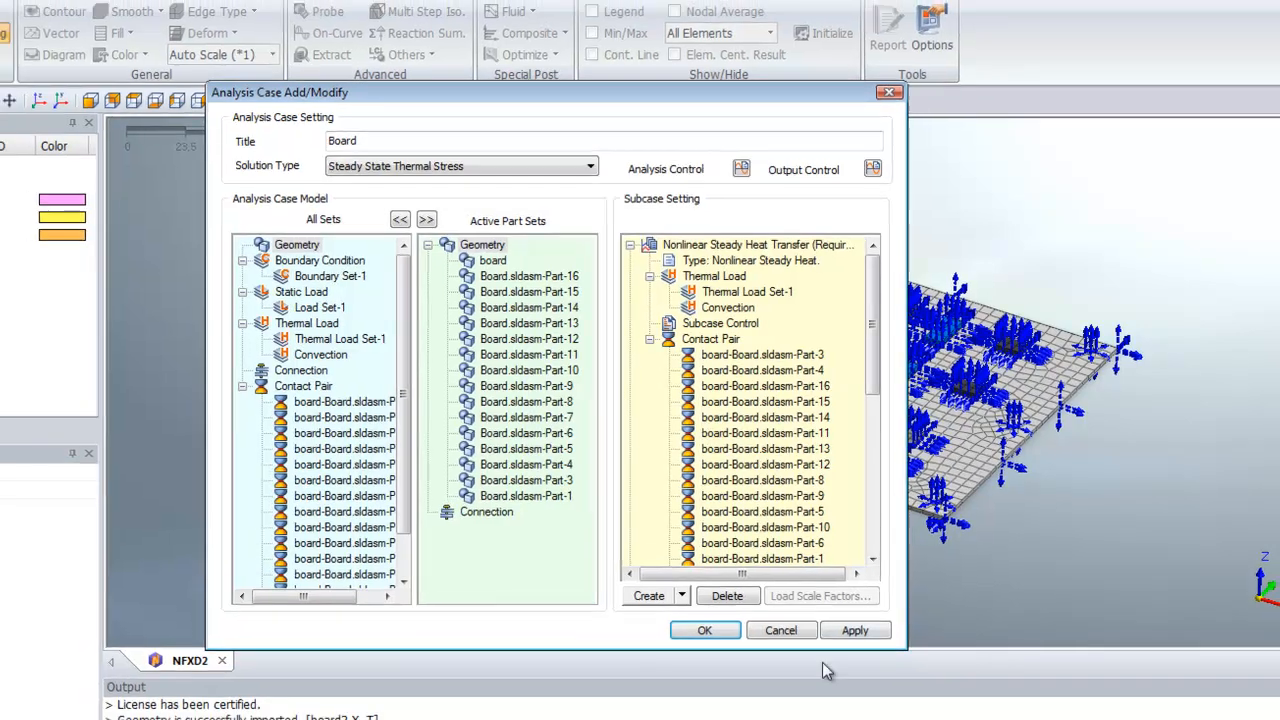
{"action": "left_click", "coordinate": [705, 630]}
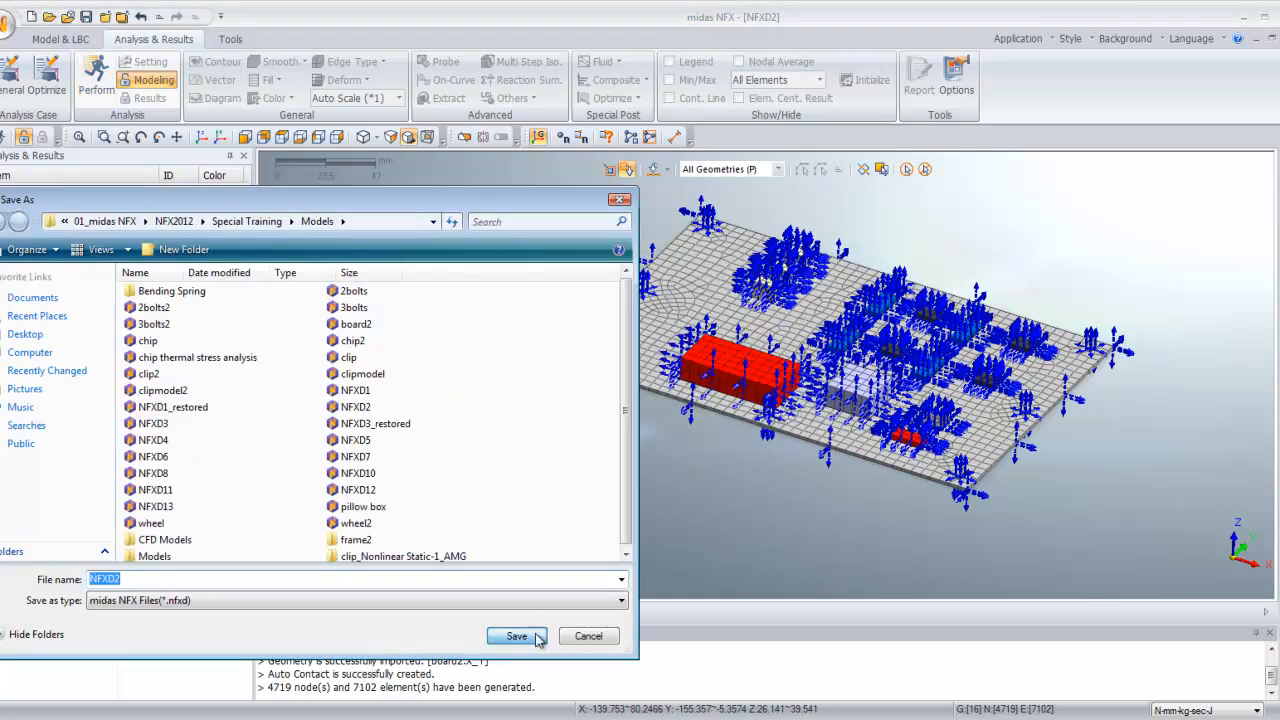
Save the model as NFXD2 and perform the analysis.
{"action": "left_click", "coordinate": [516, 636]}
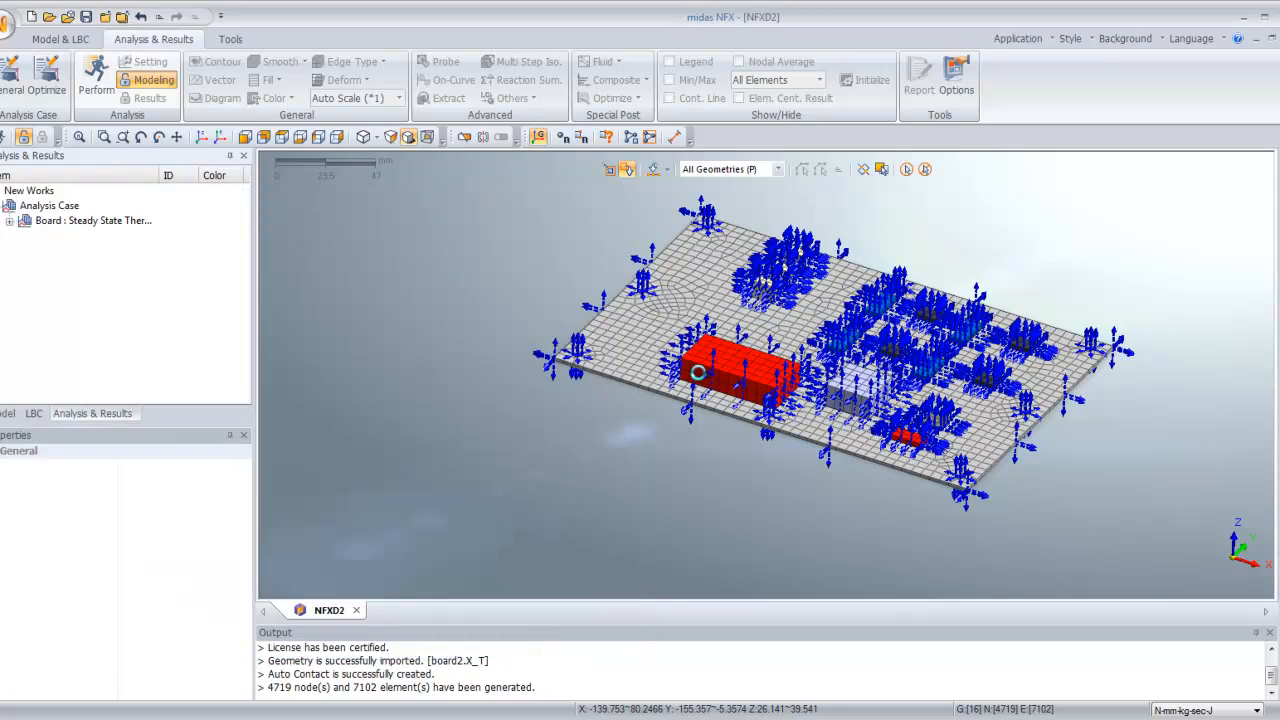
{"action": "left_click", "coordinate": [99, 77]}
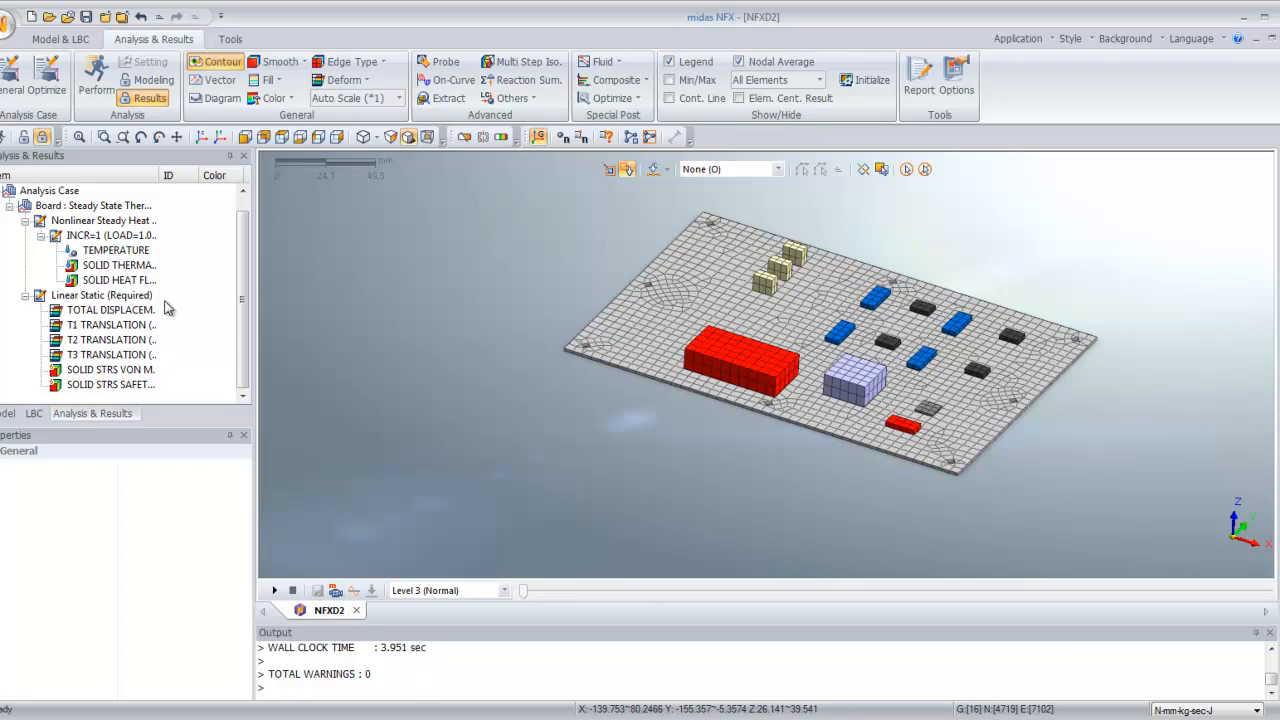
{"action": "mouse_move", "coordinate": [120, 314]}
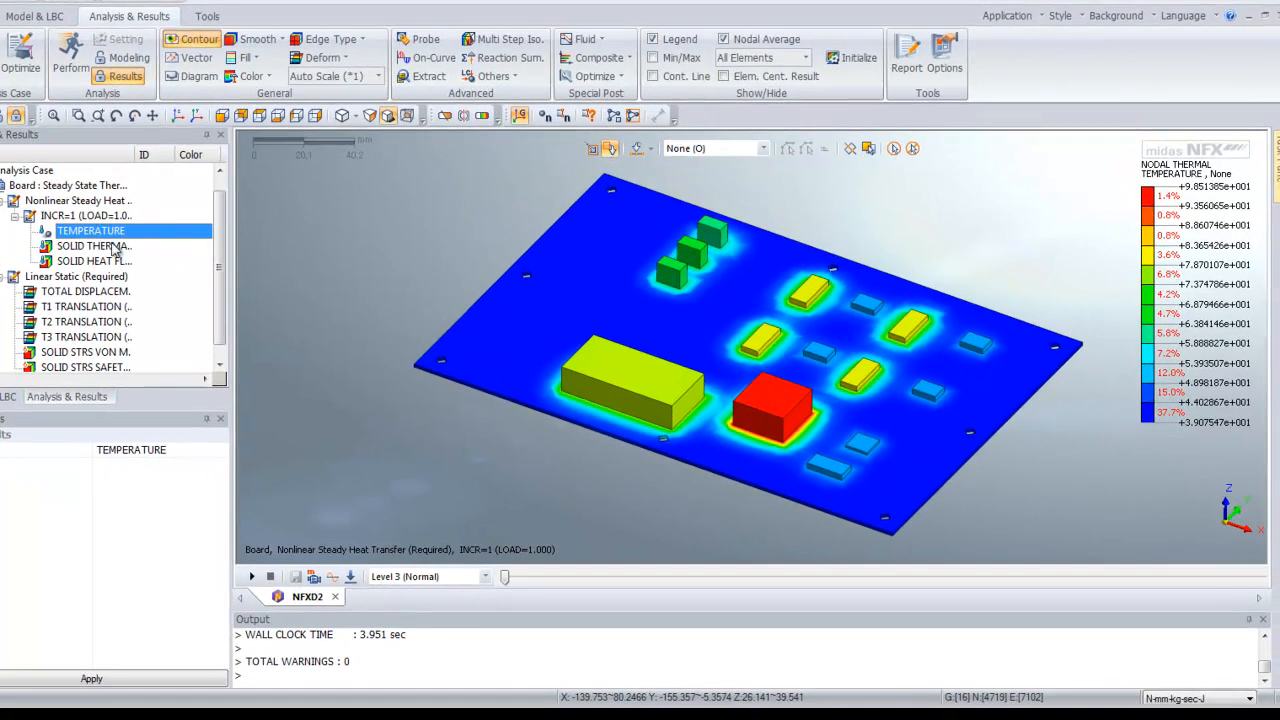
Display the solid thermal gradient, heat flux resultant and total displacement contours in turn.
{"action": "left_click", "coordinate": [93, 246]}
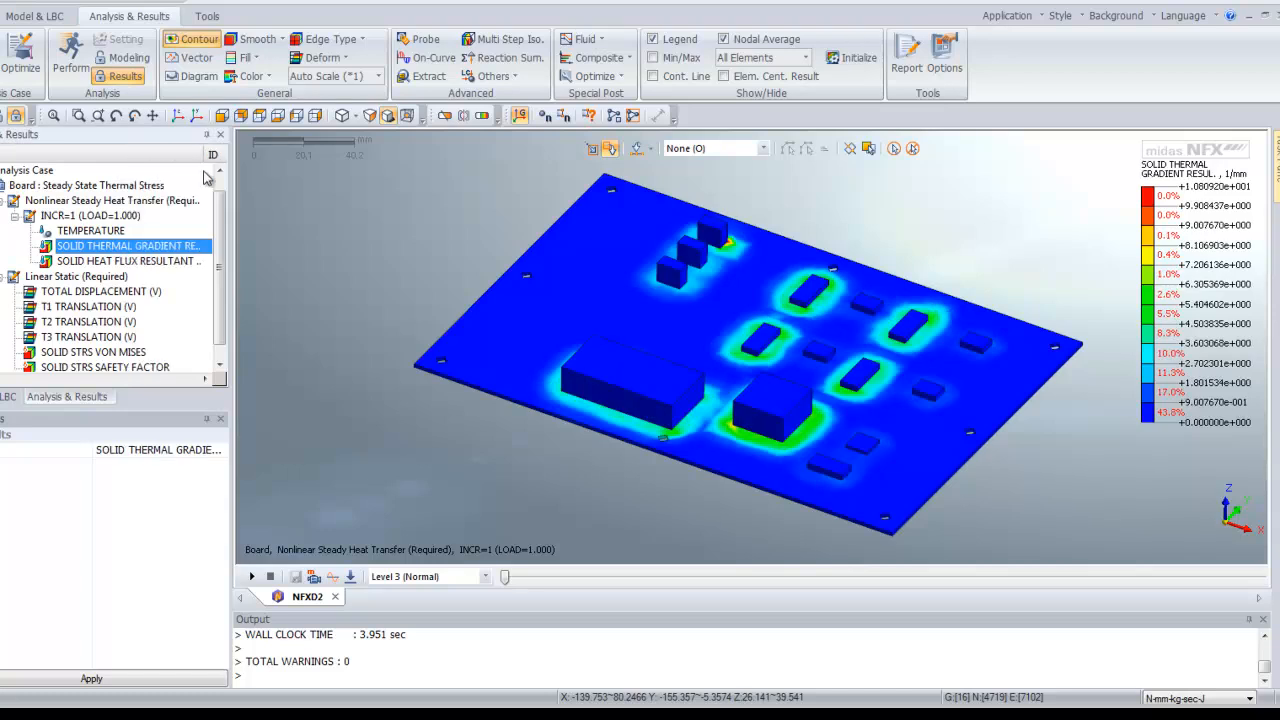
{"action": "mouse_move", "coordinate": [727, 375]}
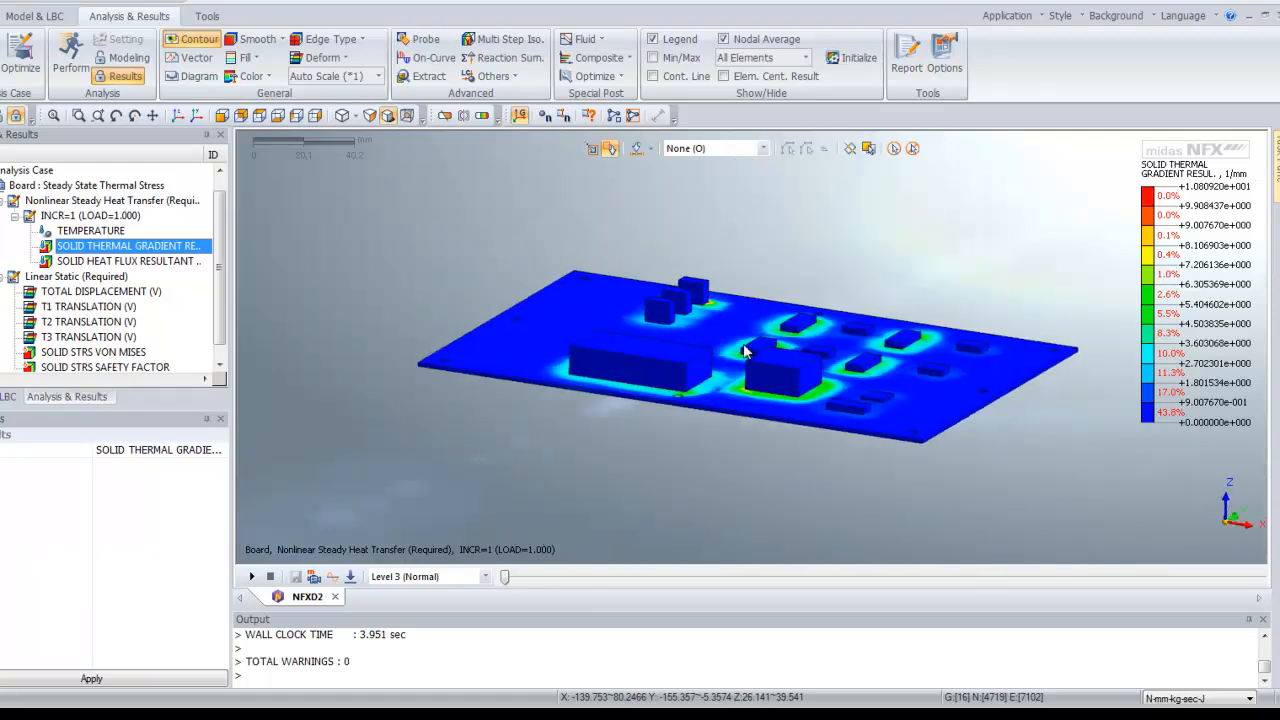
{"action": "left_click", "coordinate": [128, 261]}
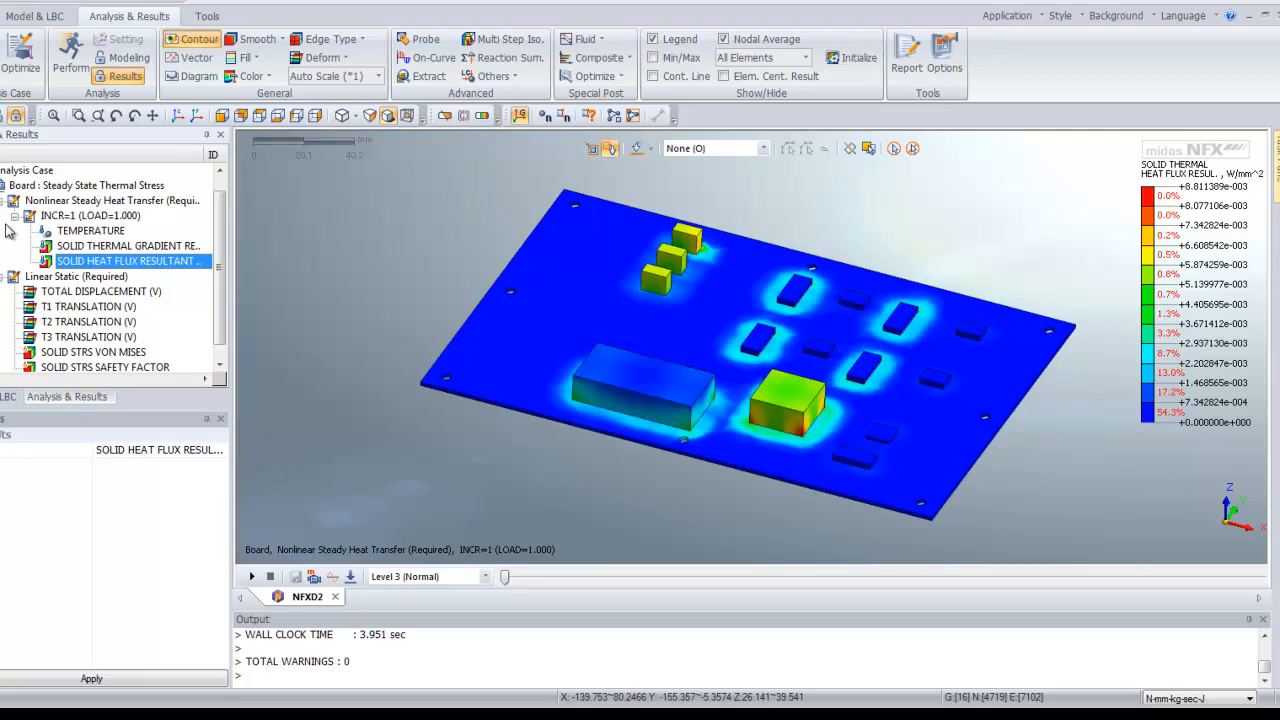
{"action": "mouse_move", "coordinate": [30, 223]}
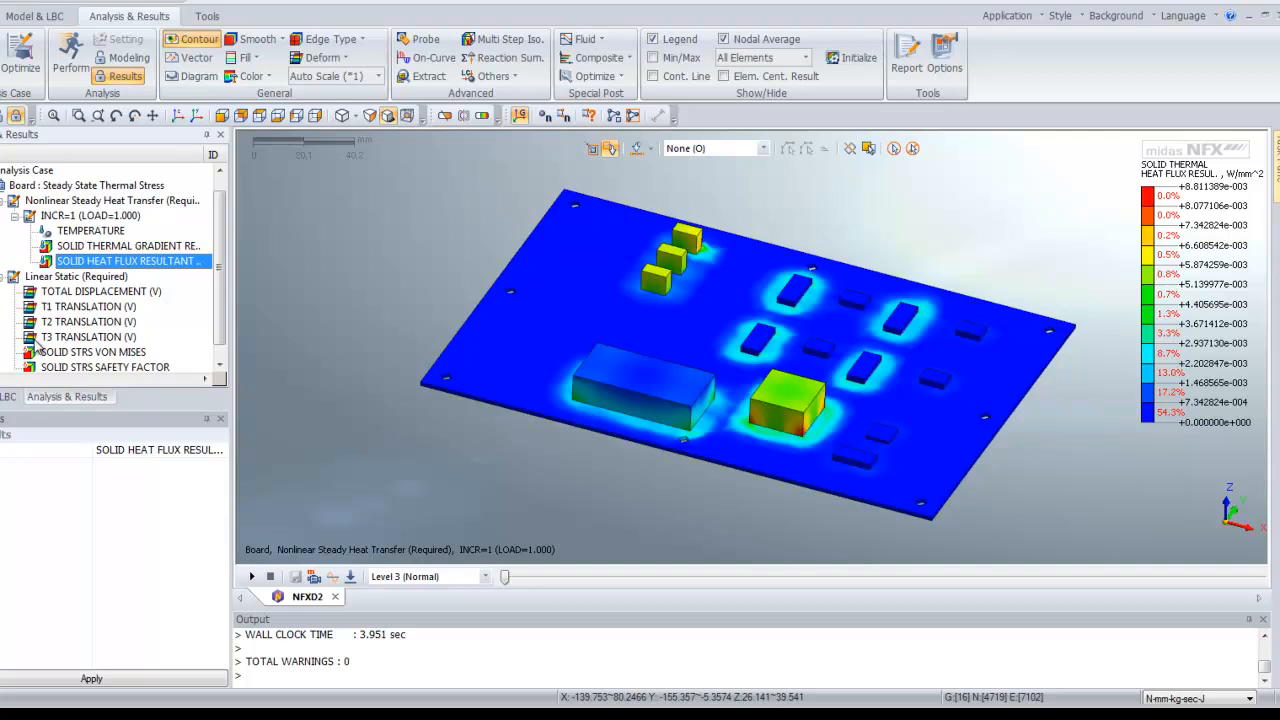
{"action": "left_click", "coordinate": [100, 291]}
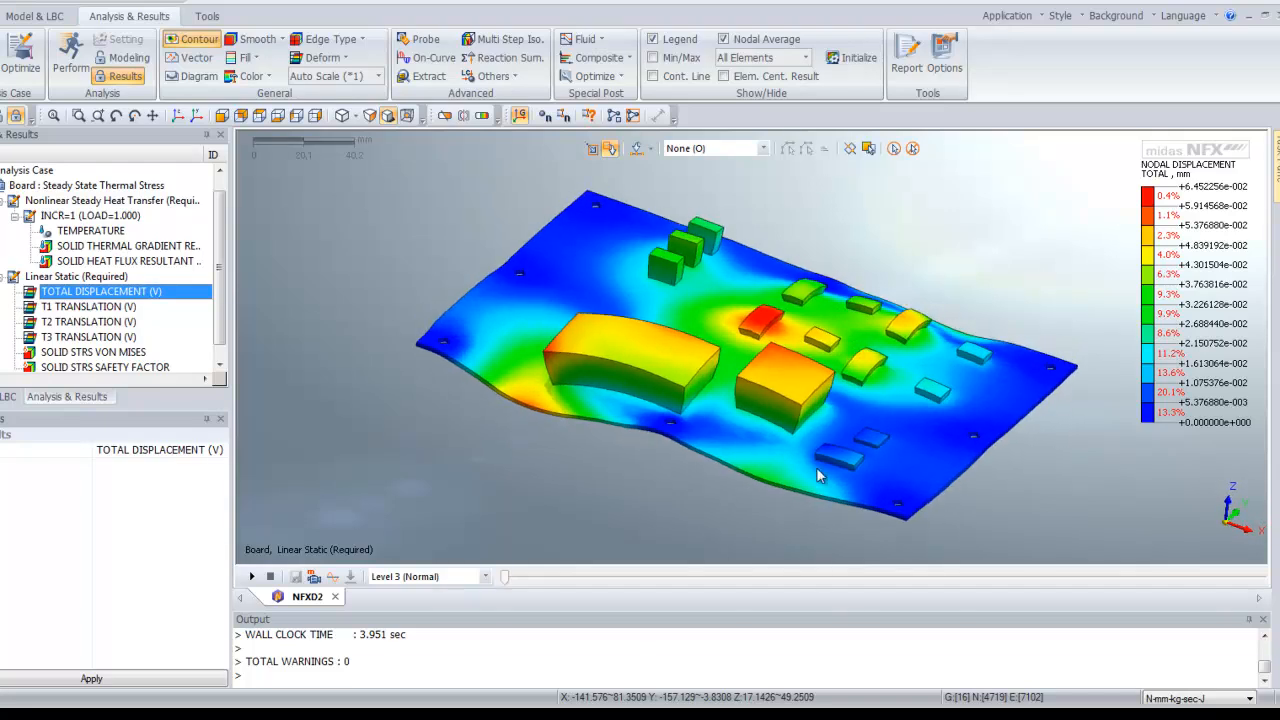
Orbit the board, set the deform scale to Real, then show the von Mises stress contour.
{"action": "left_click_drag", "start_coordinate": [820, 475], "coordinate": [720, 418]}
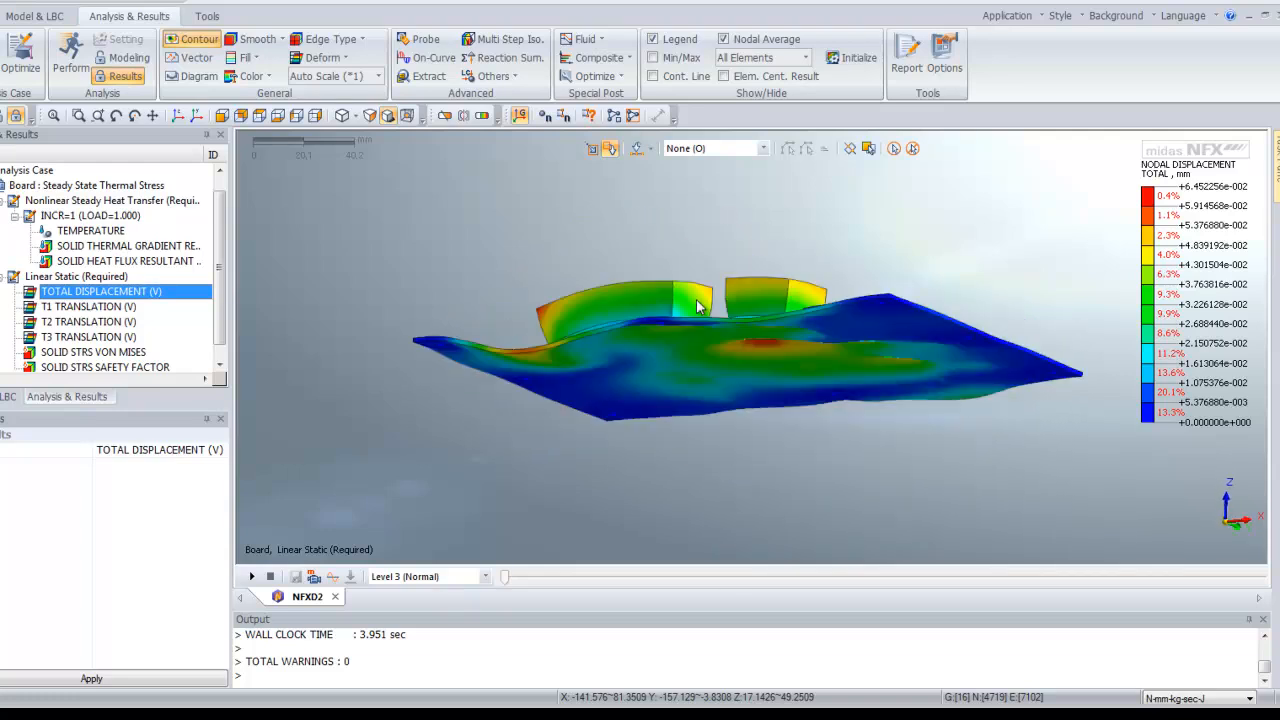
{"action": "left_click_drag", "start_coordinate": [700, 305], "coordinate": [705, 265]}
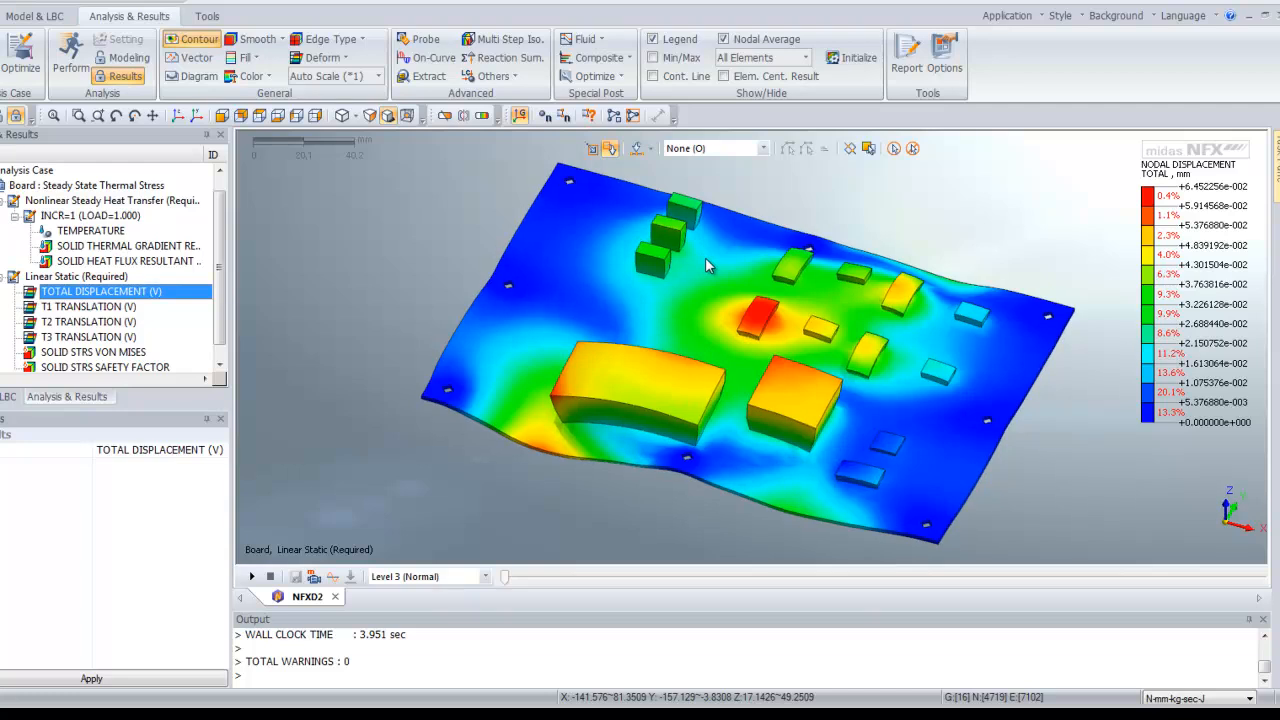
{"action": "left_click", "coordinate": [379, 76]}
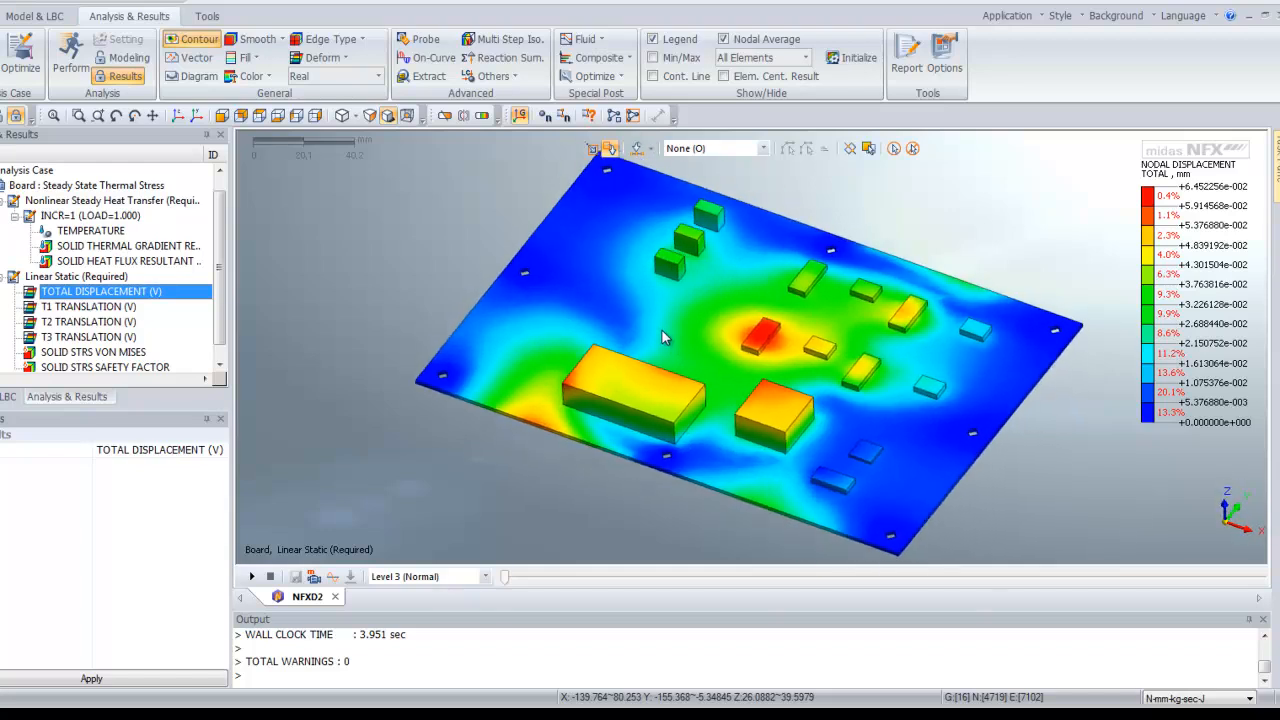
{"action": "left_click", "coordinate": [281, 62]}
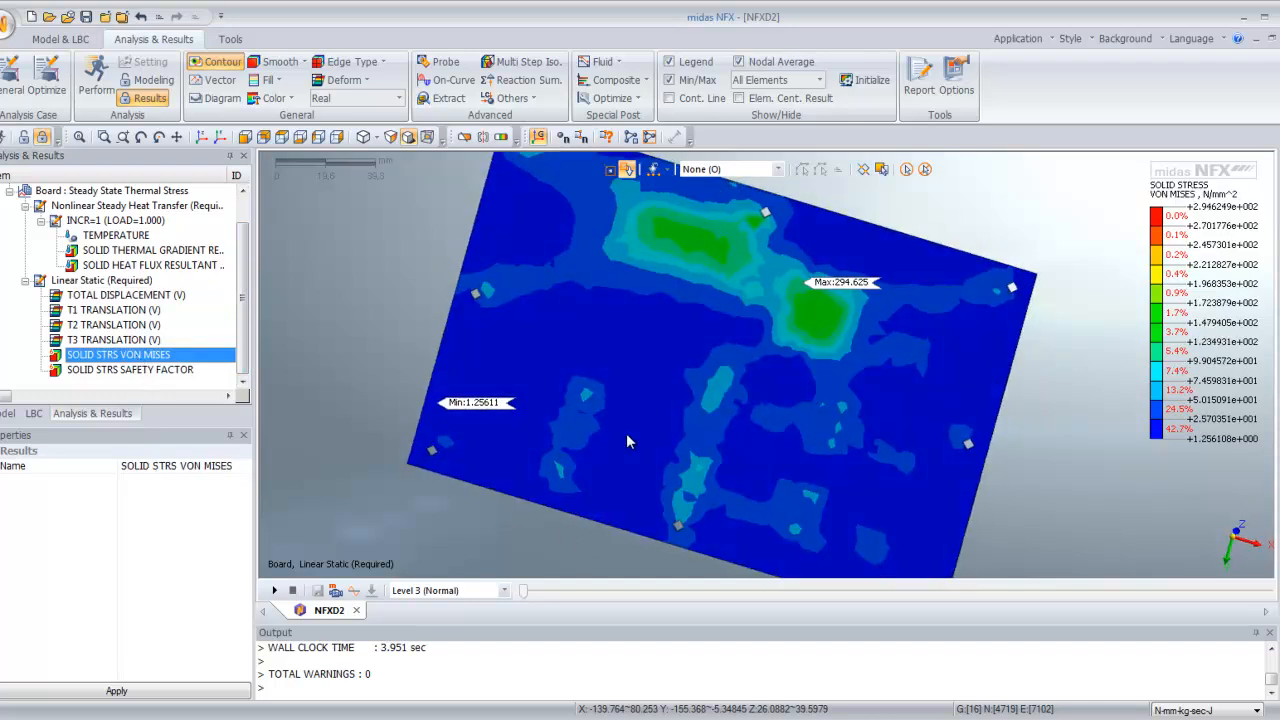
{"action": "left_click_drag", "start_coordinate": [630, 442], "coordinate": [740, 430]}
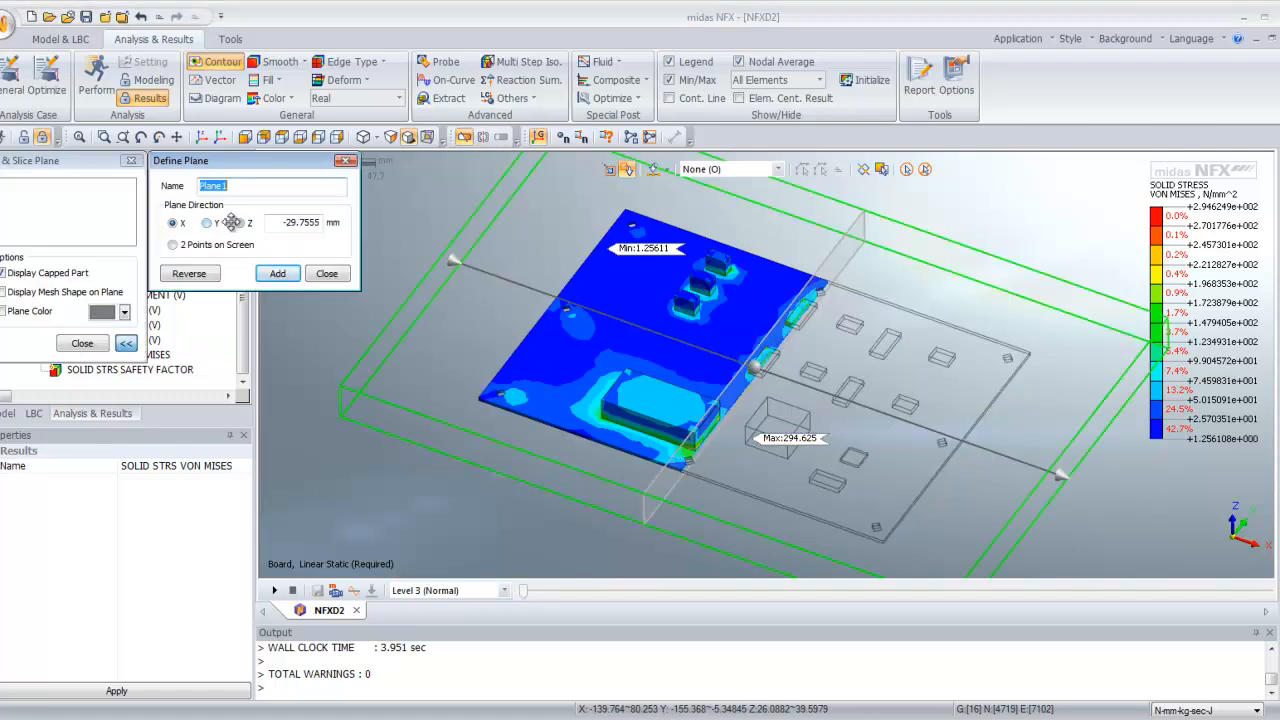
{"action": "left_click", "coordinate": [239, 222]}
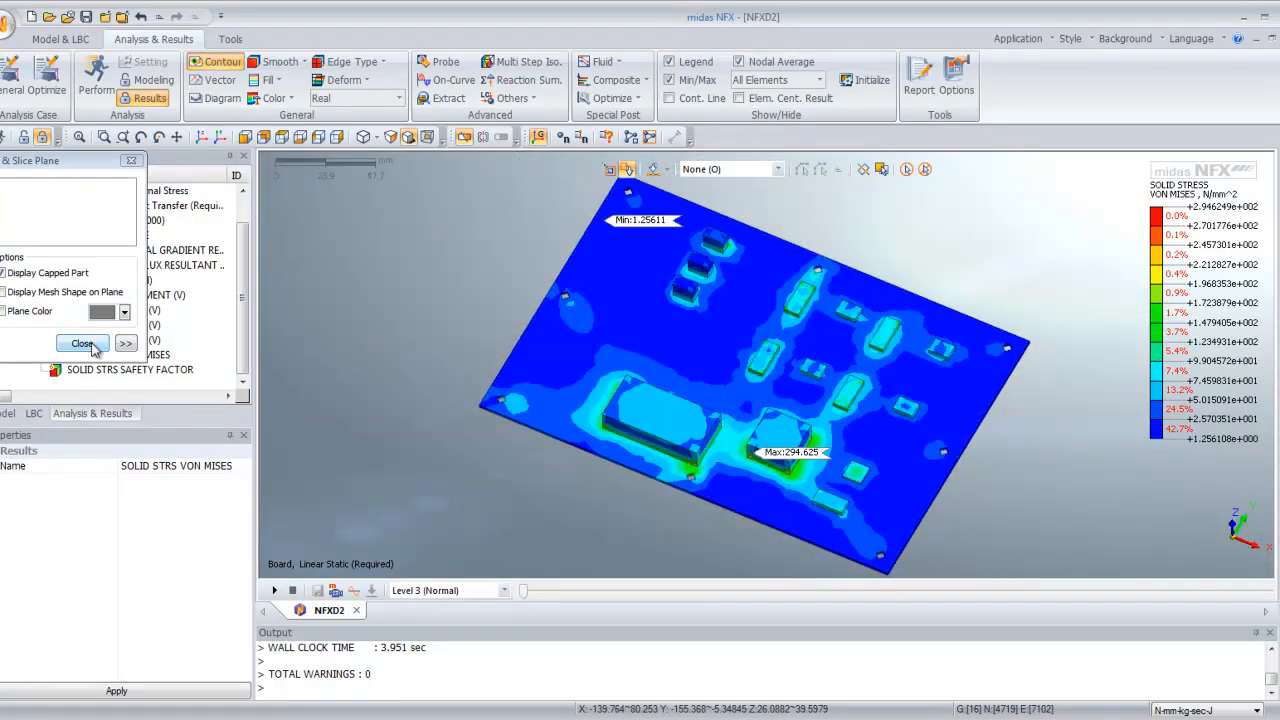
{"action": "left_click", "coordinate": [82, 343]}
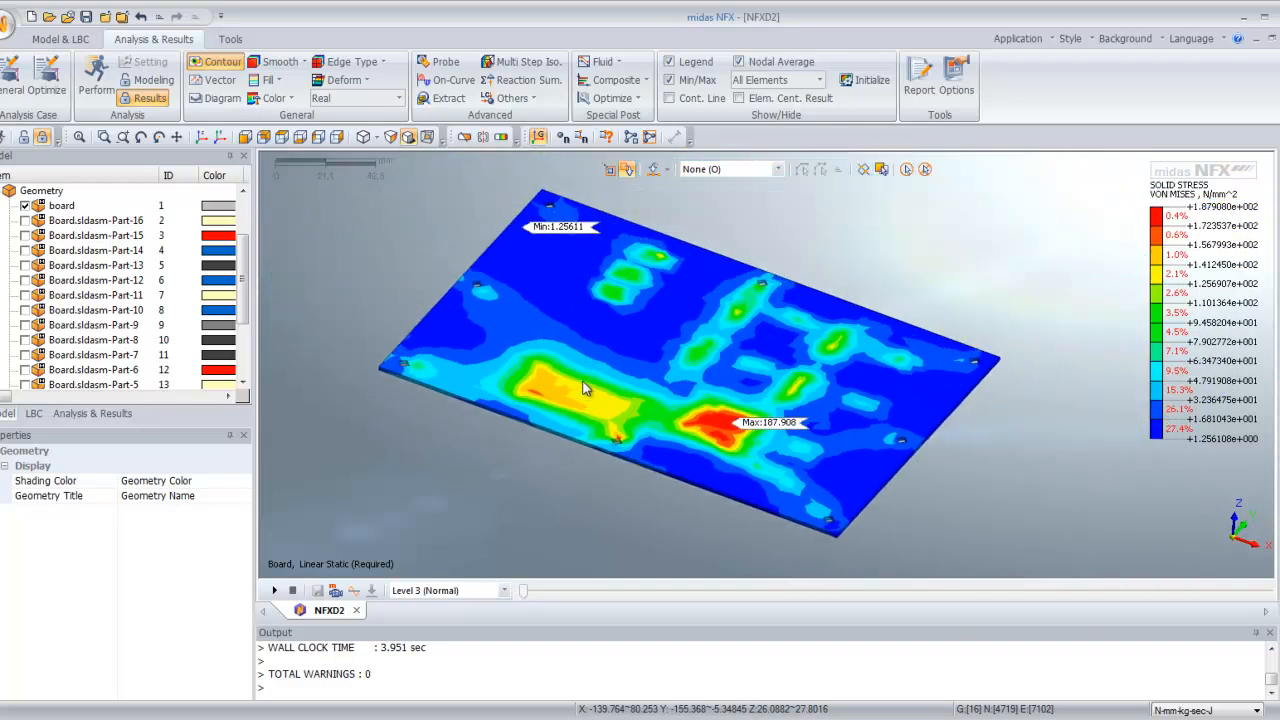
{"action": "left_click_drag", "start_coordinate": [585, 388], "coordinate": [675, 385]}
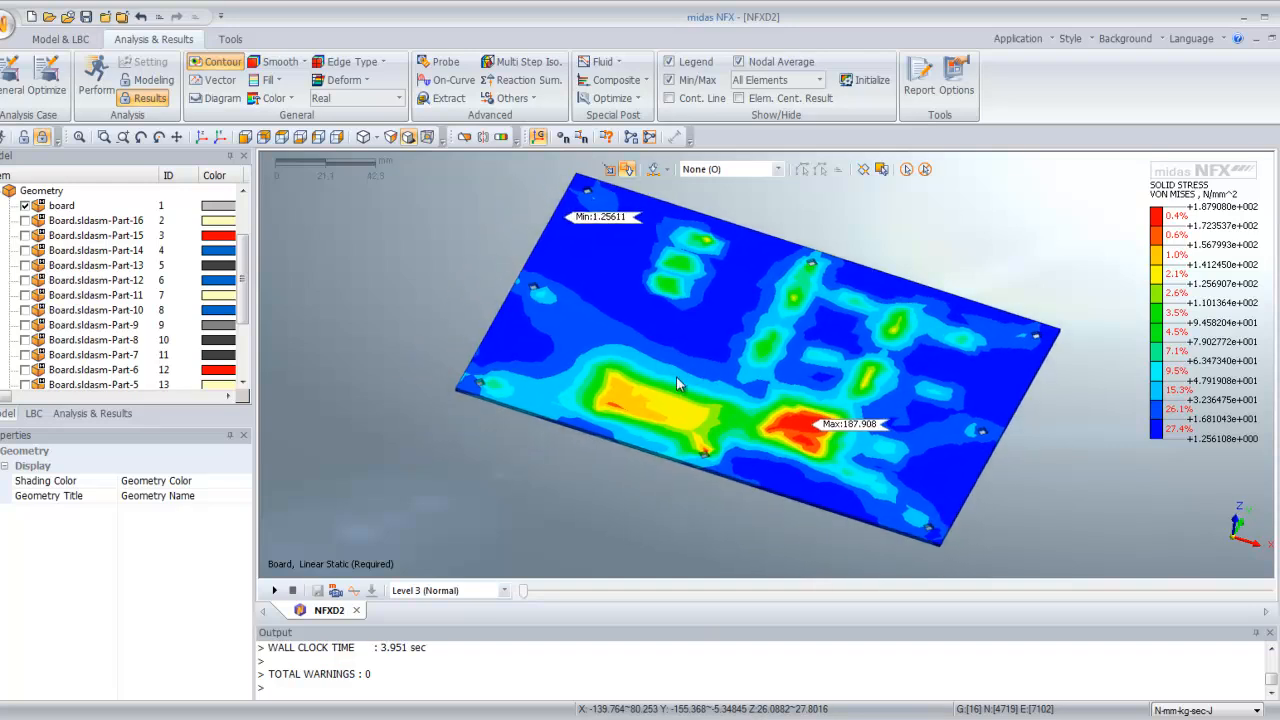
{"action": "right_click", "coordinate": [41, 190]}
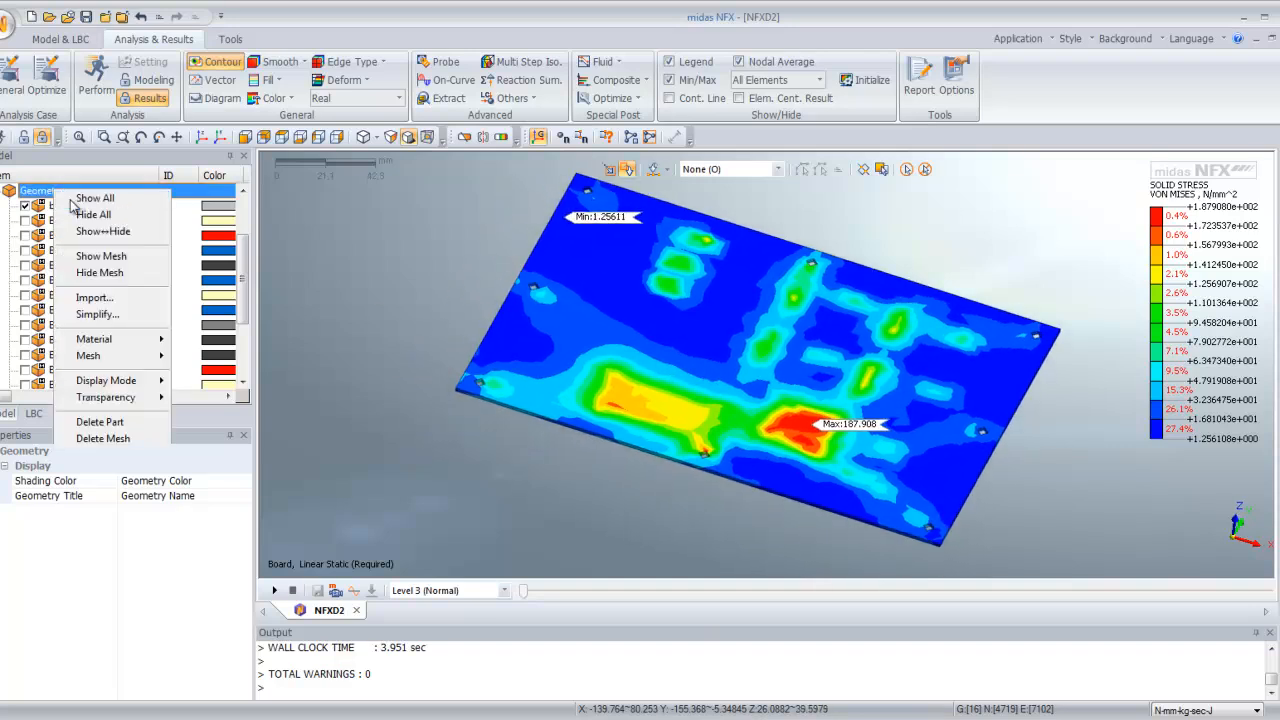
{"action": "left_click", "coordinate": [94, 197]}
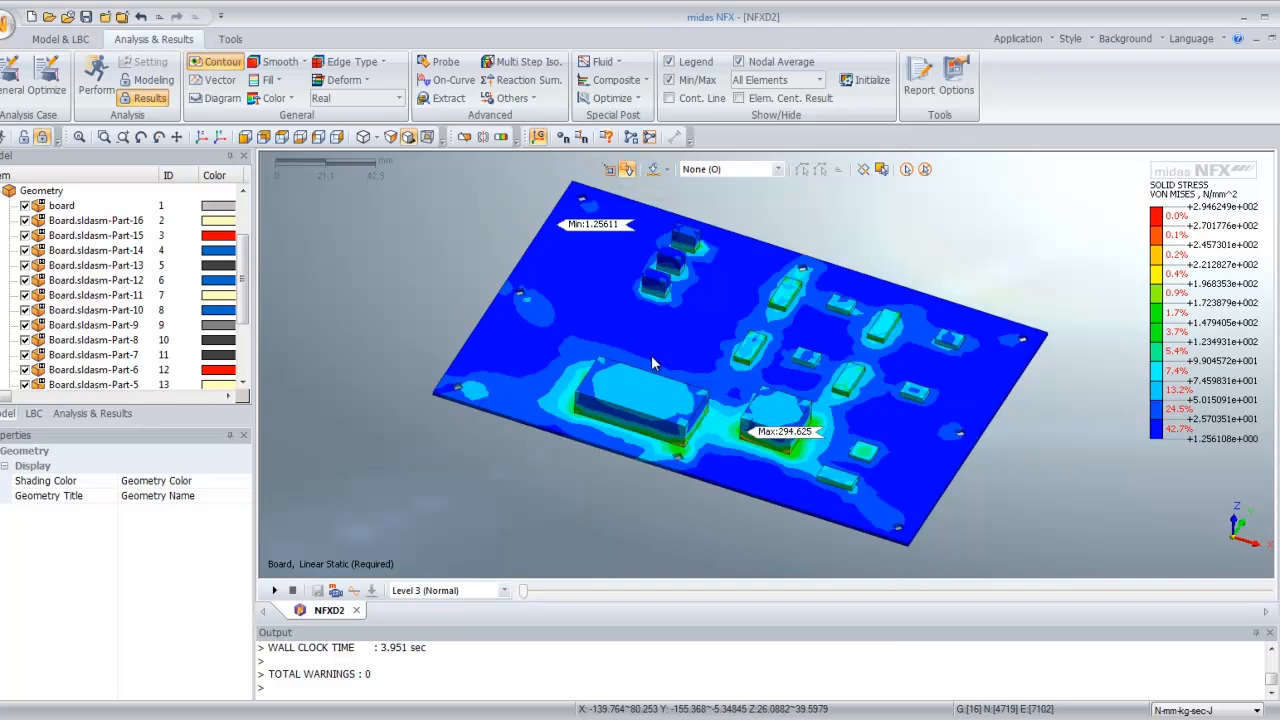